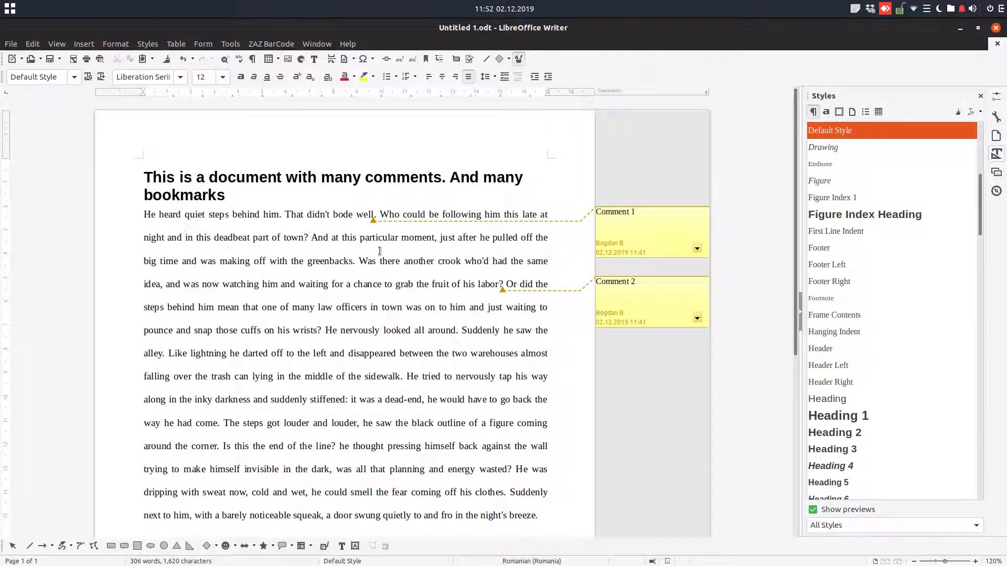
Step: Add comments 'qwqwqwqw' and 'asasasasas' to the first paragraph
left_click(636, 226)
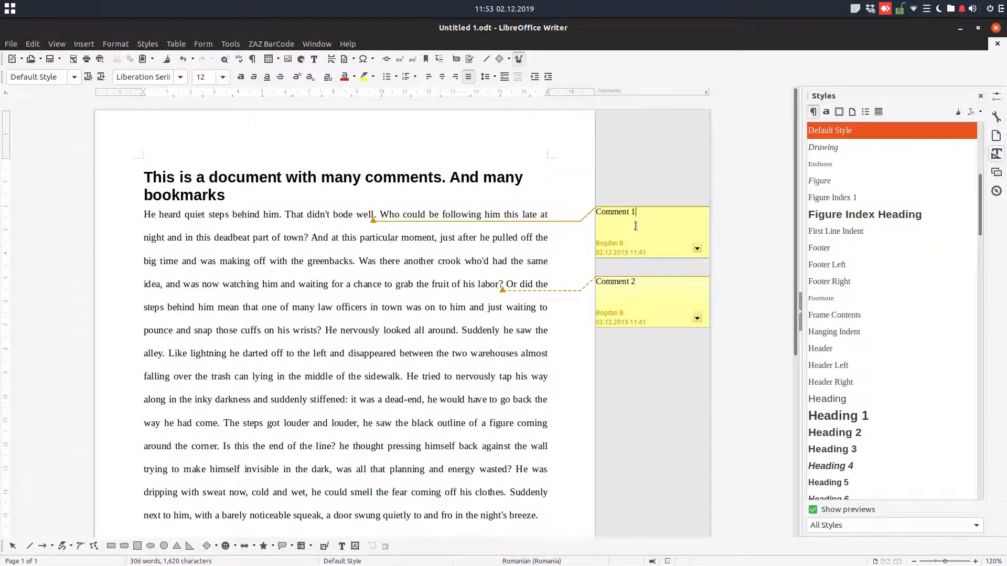
left_click(635, 281)
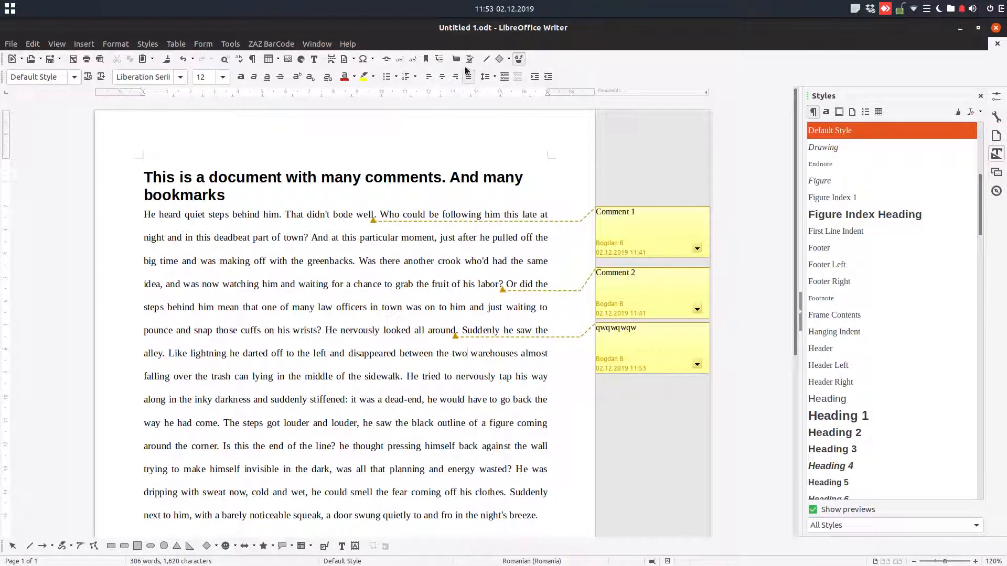
mouse_move(455, 59)
type("a")
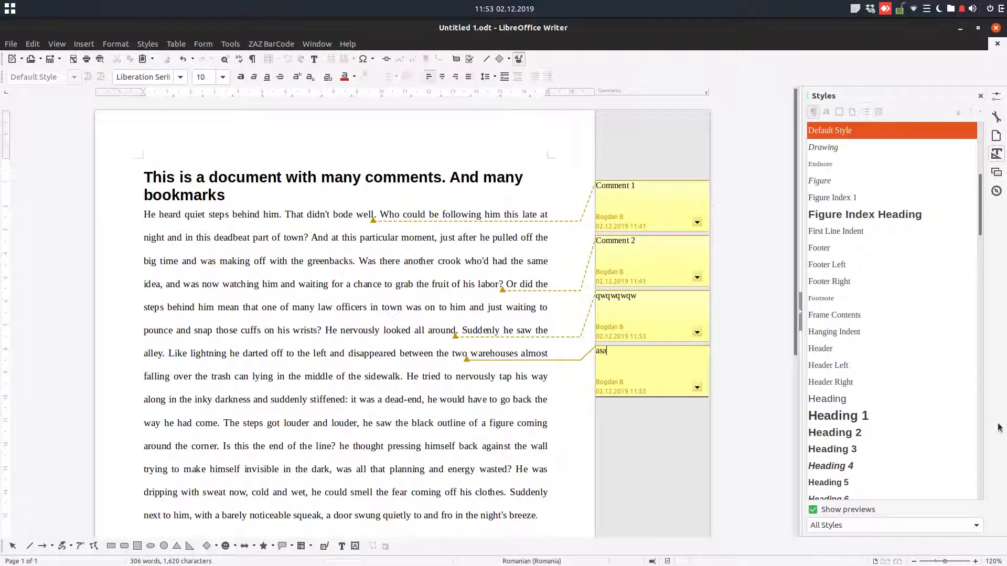
type("sasasas")
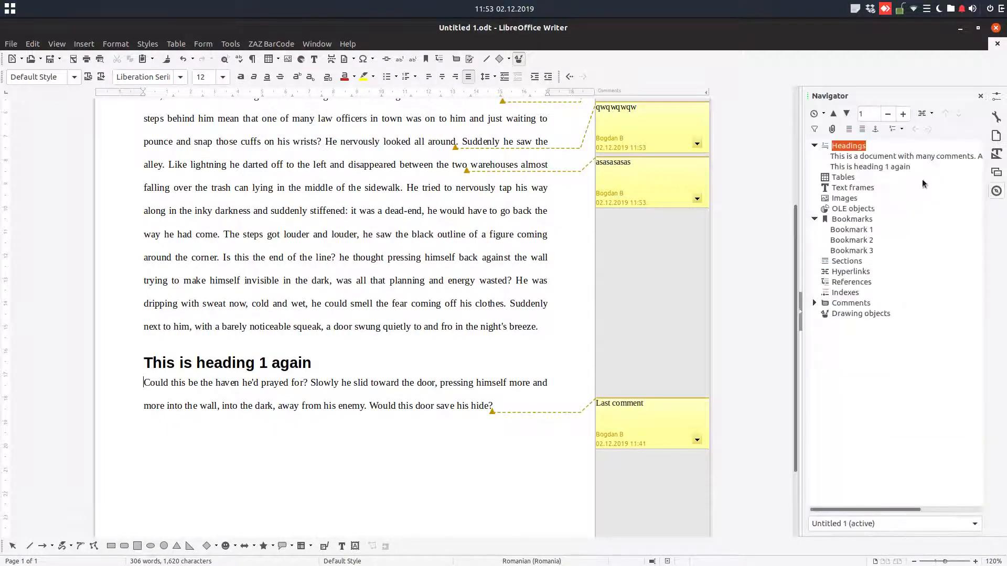
Step: Delete Bookmark 1 and the other bookmarks from the Navigator's Bookmarks list
right_click(850, 251)
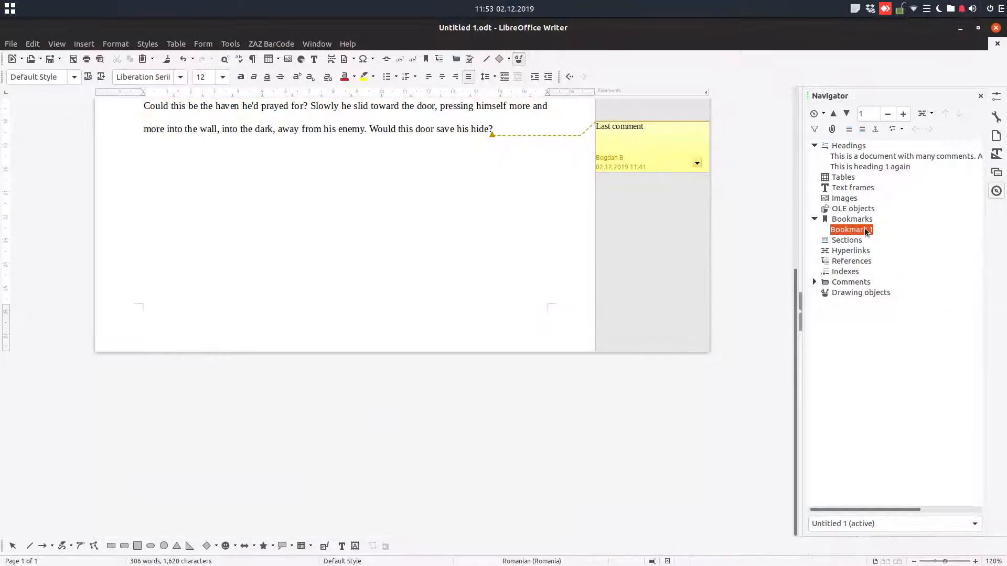
right_click(850, 229)
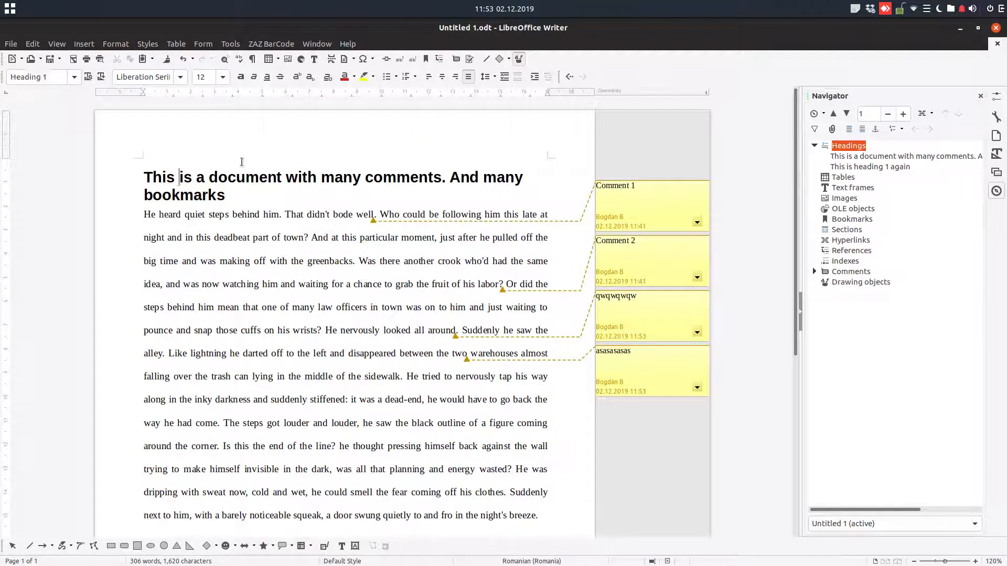
Step: Export to Untitled 1.pdf with bookmarks, comments and view-after-export enabled
left_click(225, 195)
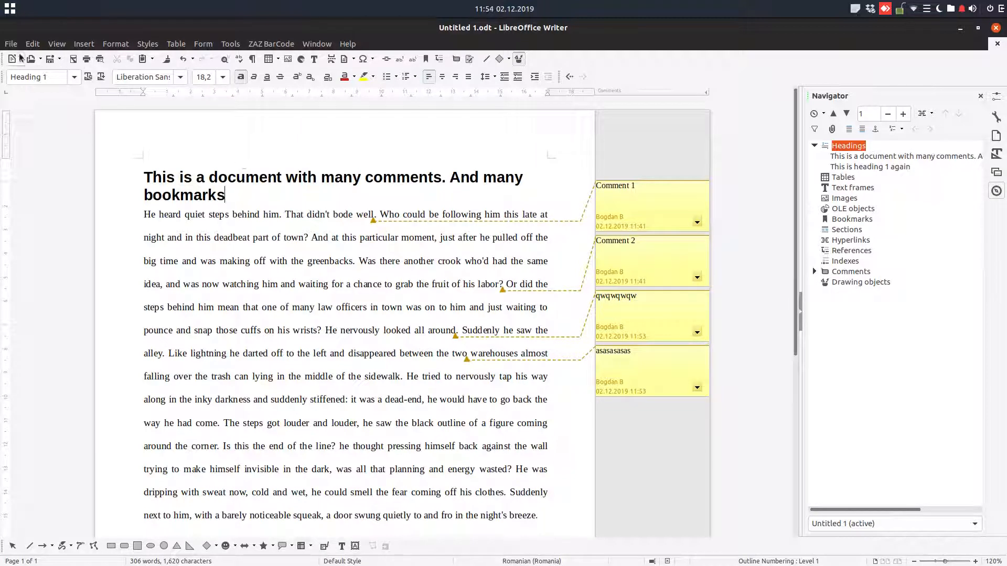
left_click(11, 43)
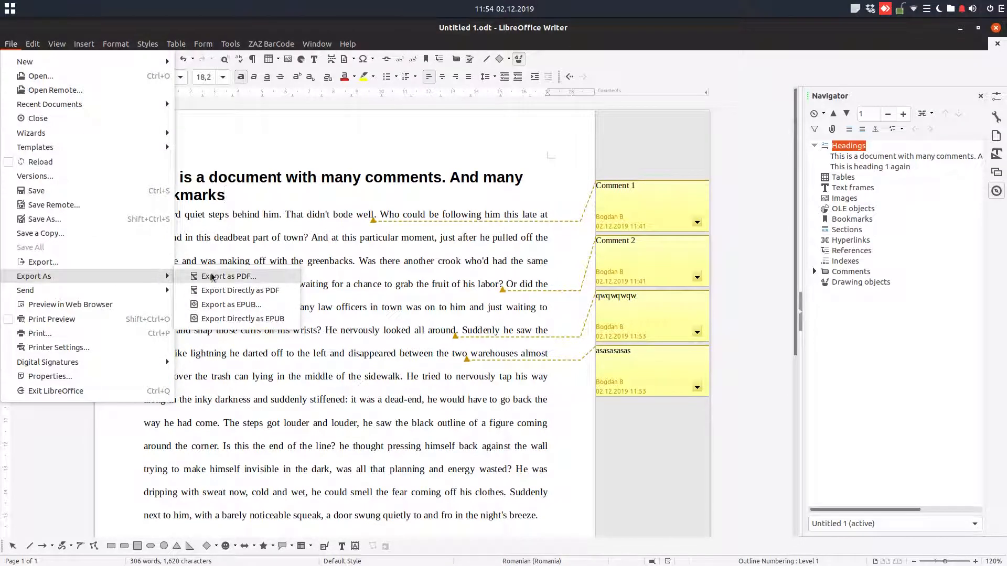
left_click(228, 276)
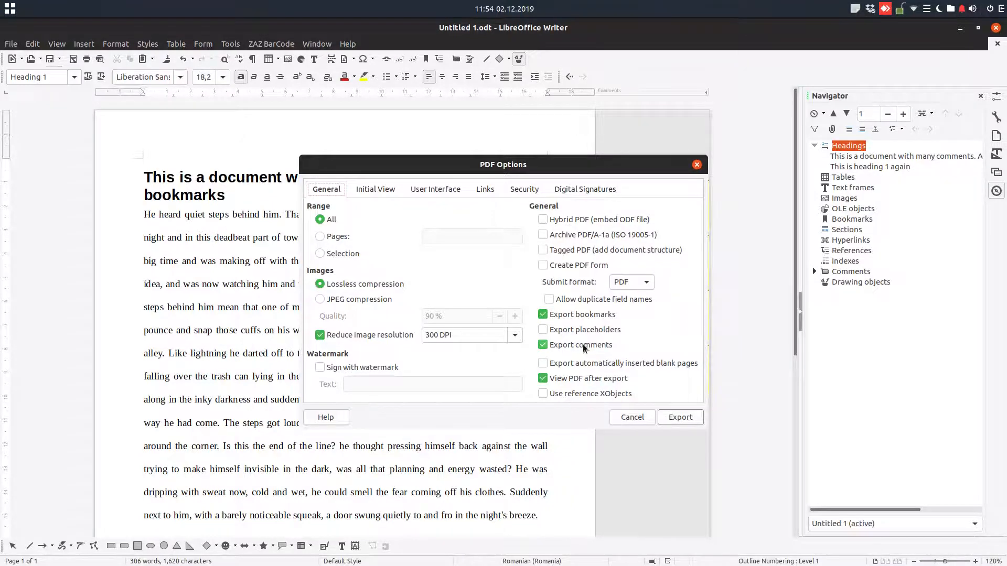
left_click(680, 417)
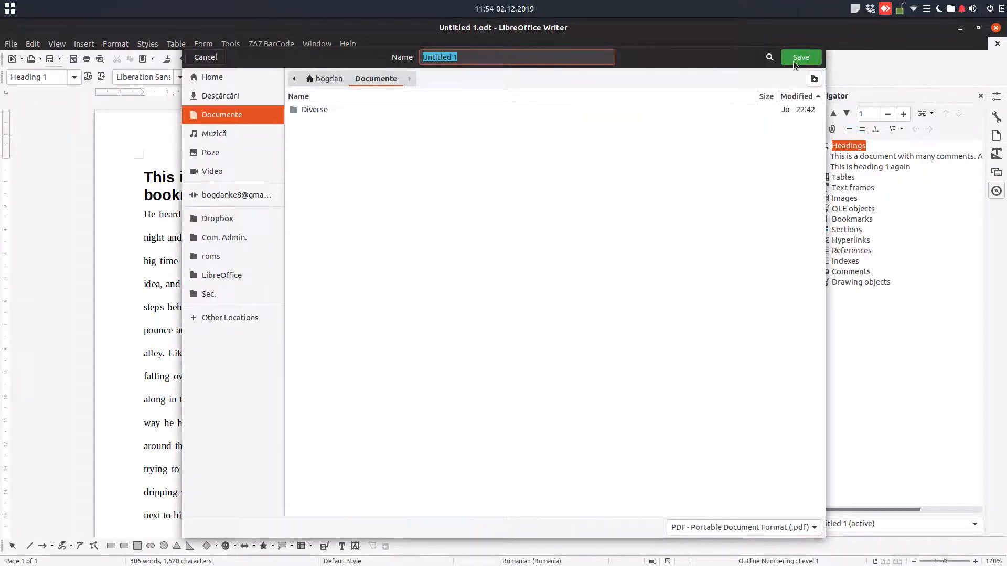
left_click(800, 57)
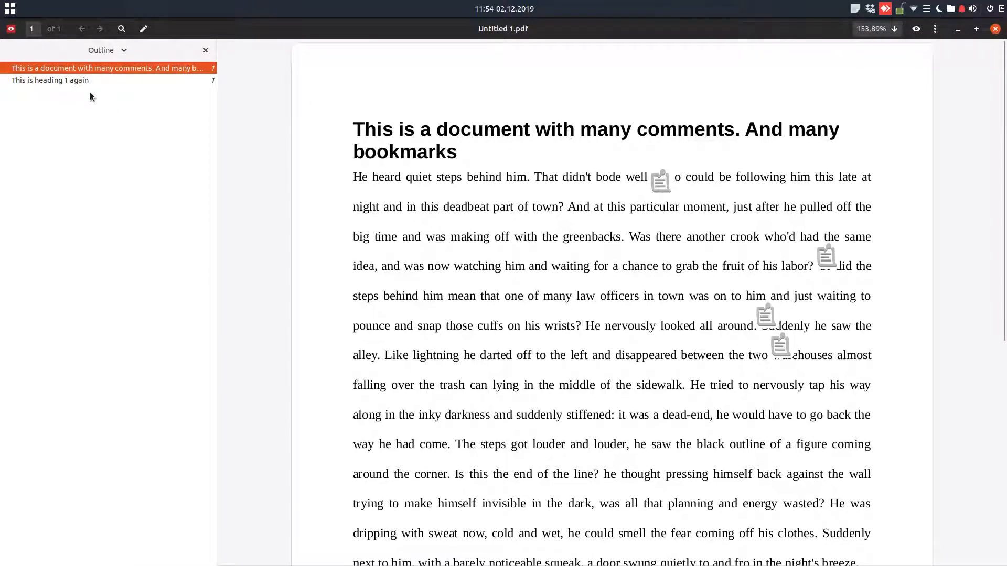
Step: Jump to both headings via the outline, toggle the Bookmarks list, then close Document Viewer
left_click(49, 80)
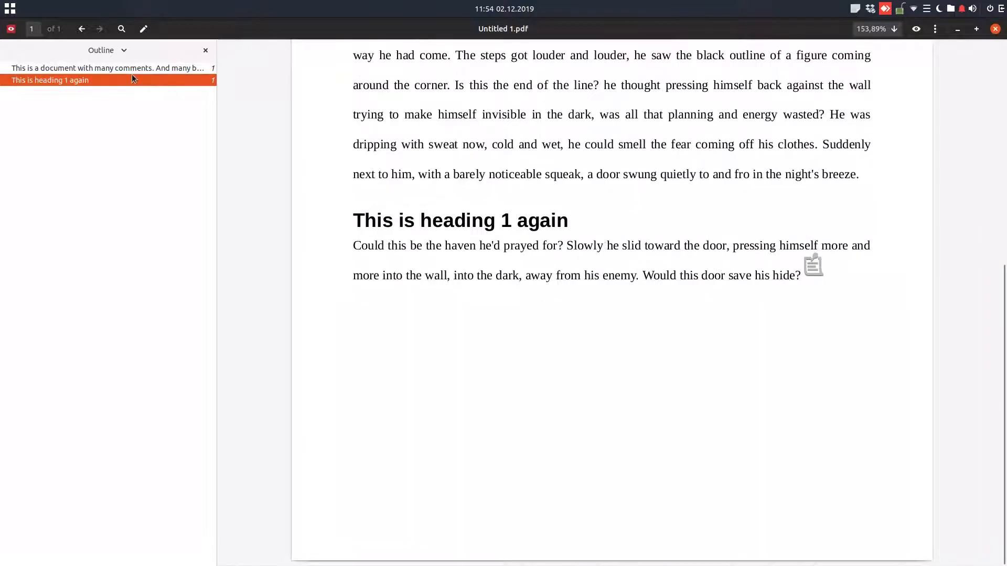
left_click(107, 68)
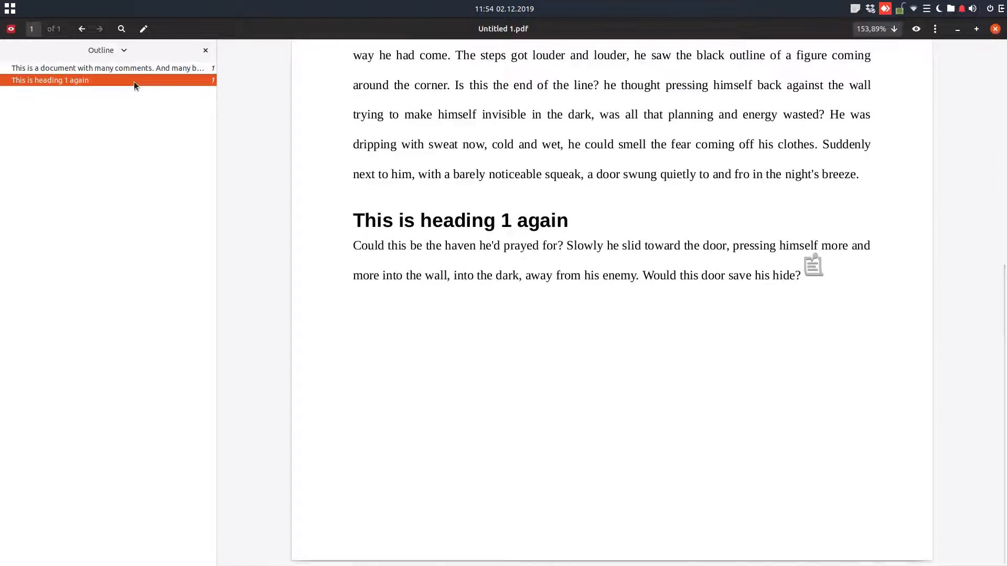
left_click(106, 51)
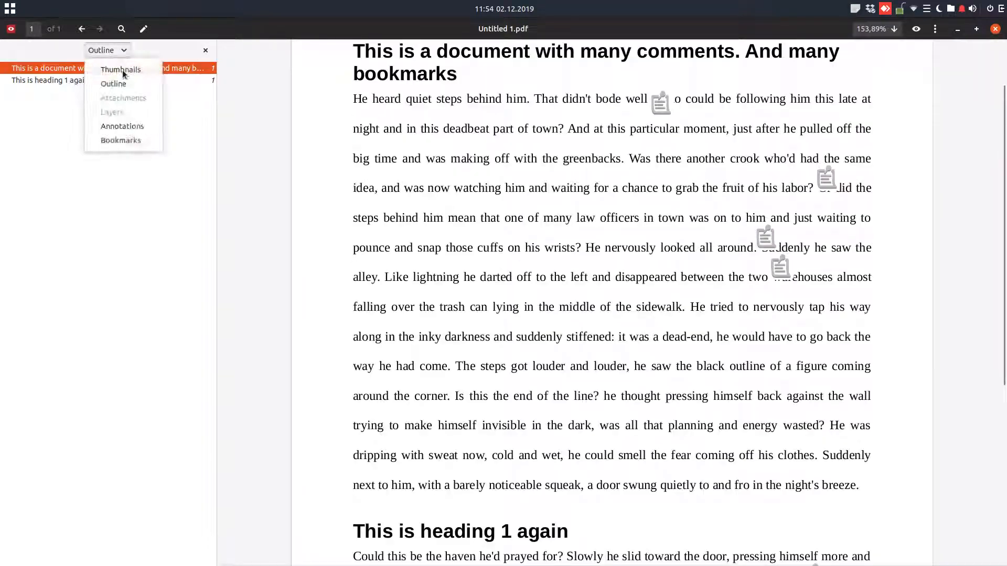
left_click(113, 140)
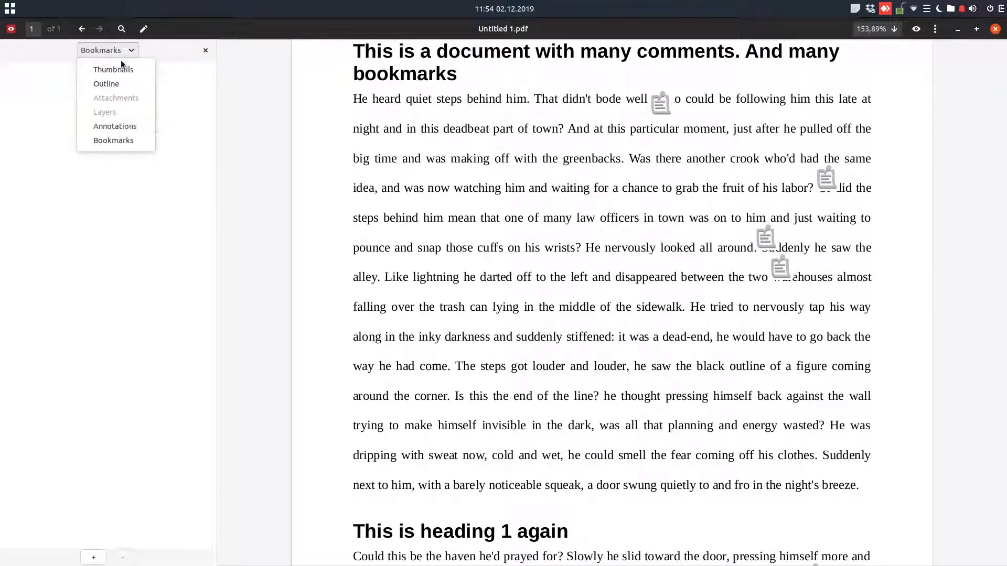
left_click(106, 83)
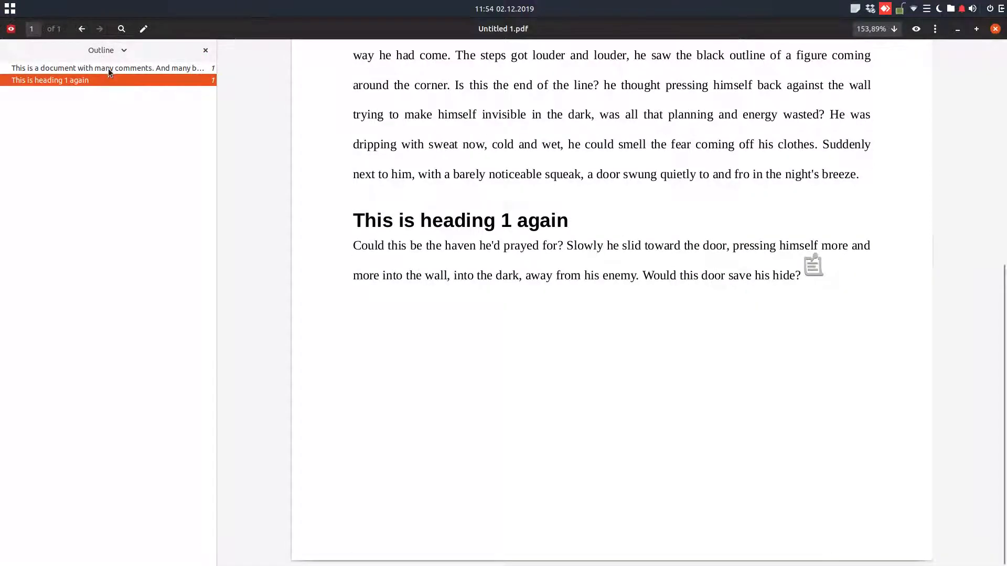
mouse_move(112, 74)
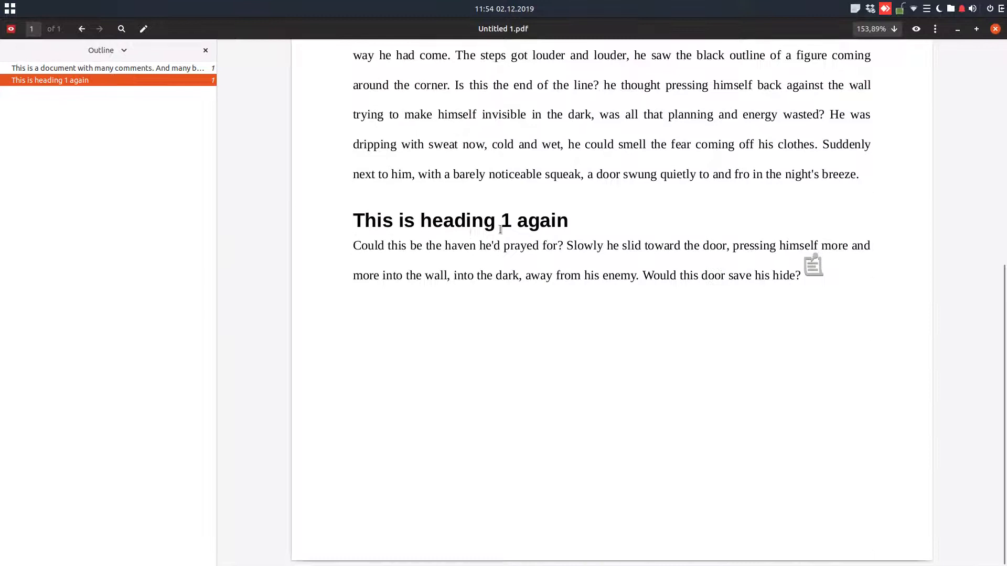
scroll("up", 3)
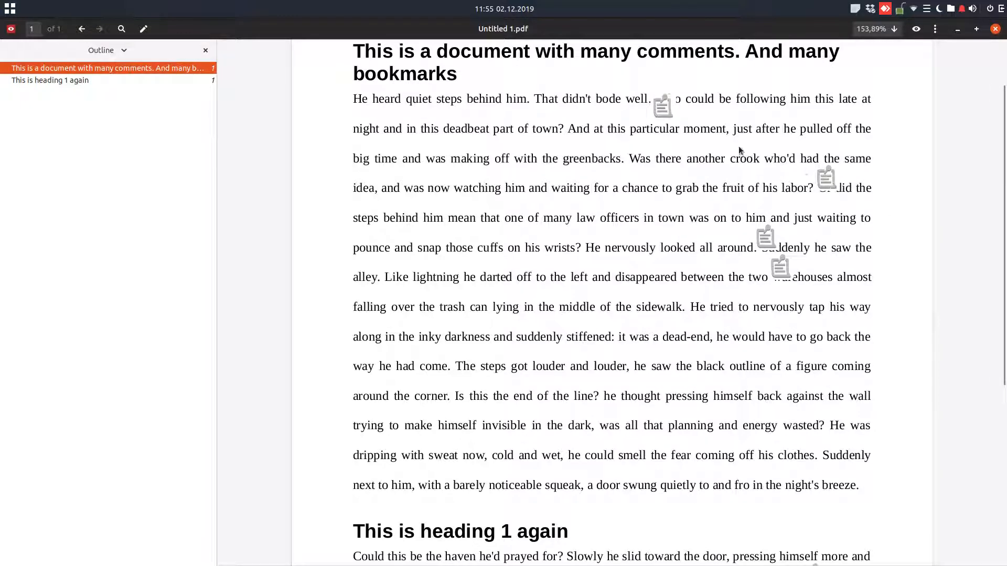
left_click(663, 107)
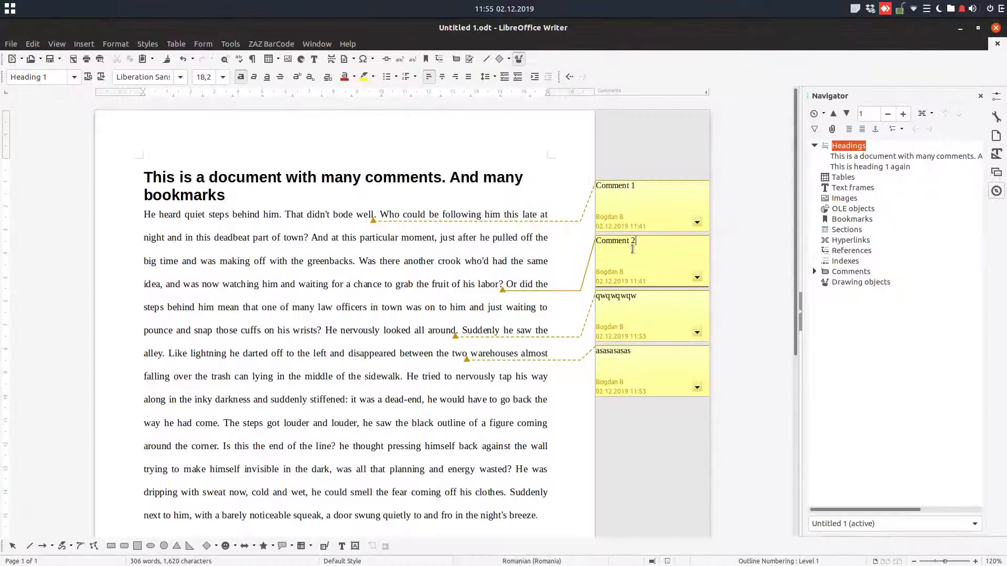
Step: Untick Export comments and Export bookmarks in the PDF options, then cancel
left_click(11, 43)
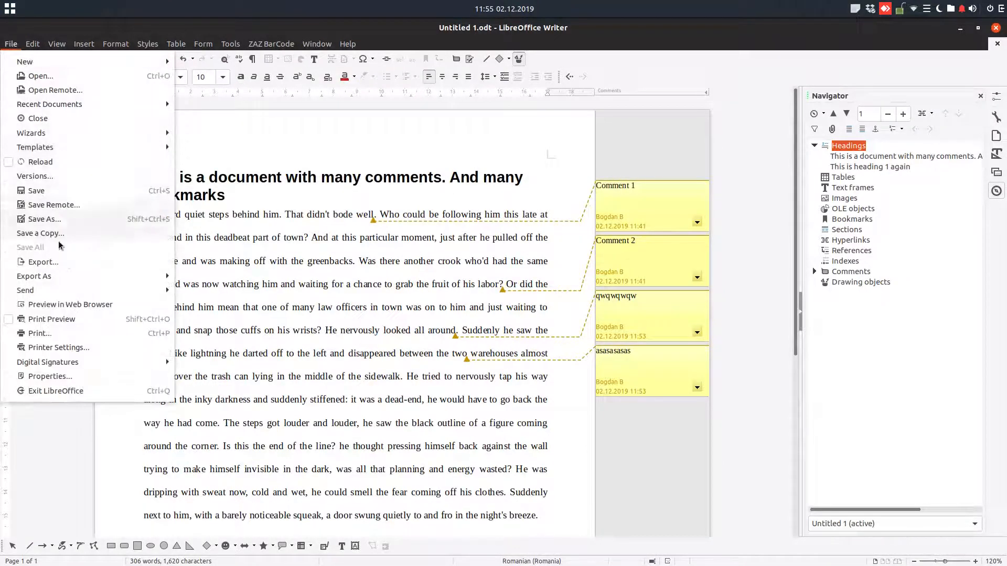
left_click(42, 262)
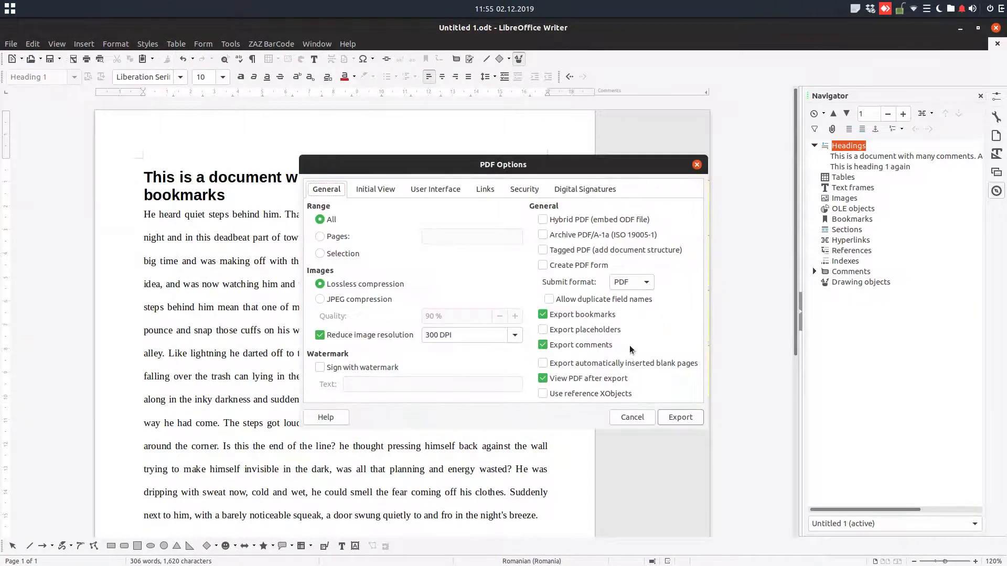
left_click(543, 345)
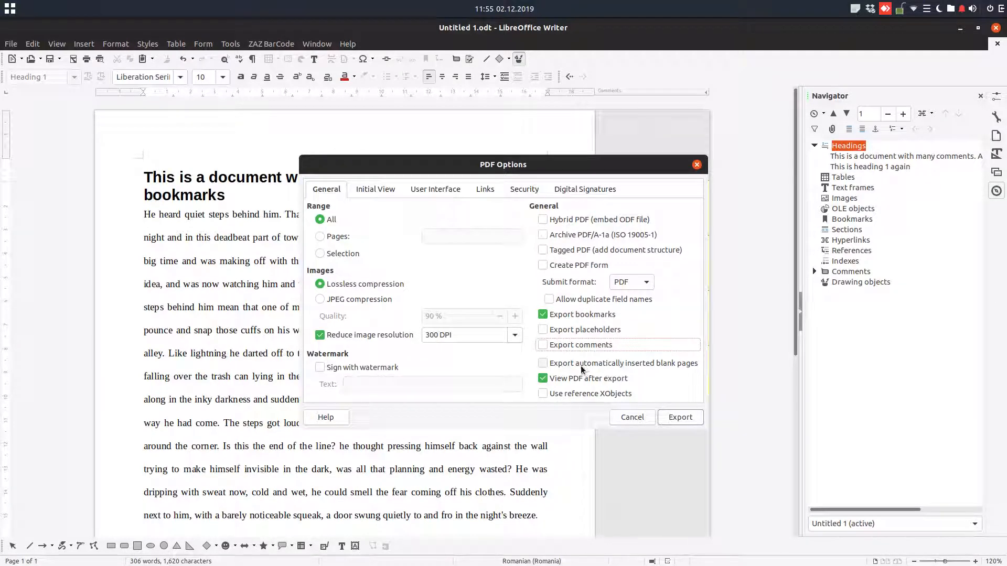
left_click(543, 314)
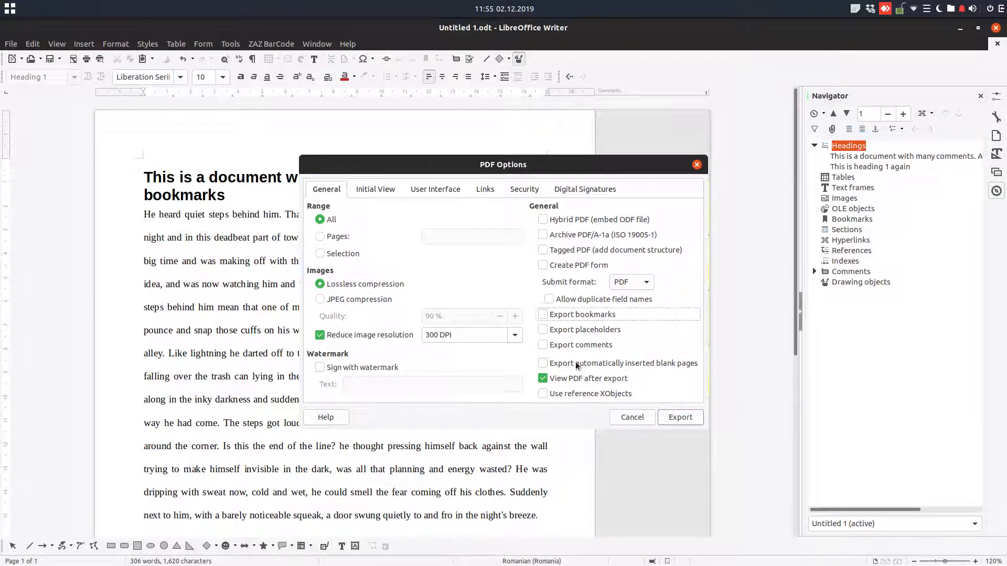
mouse_move(646, 418)
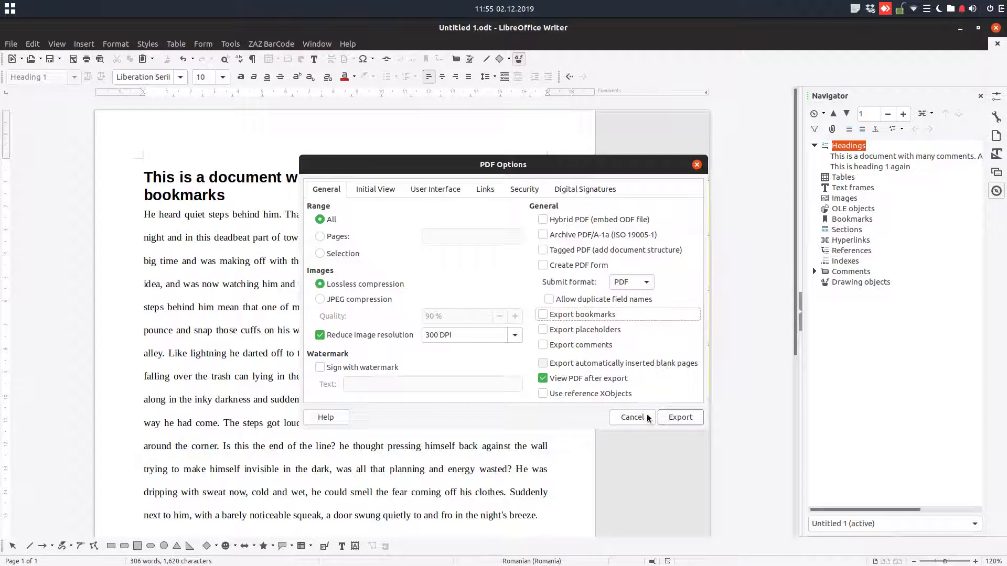
left_click(632, 417)
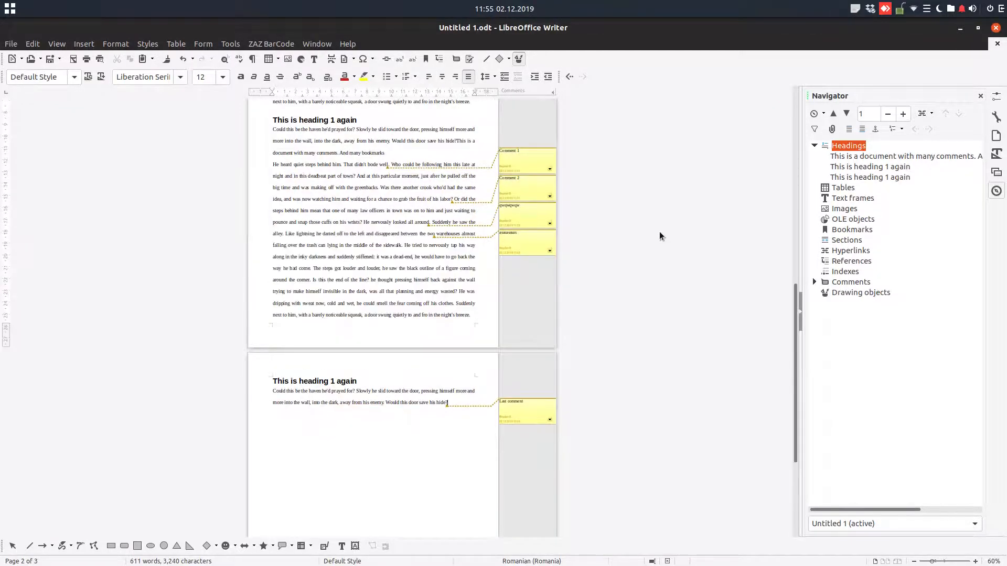
Step: Paste the story text into the document again with Ctrl+V
key("Ctrl+V")
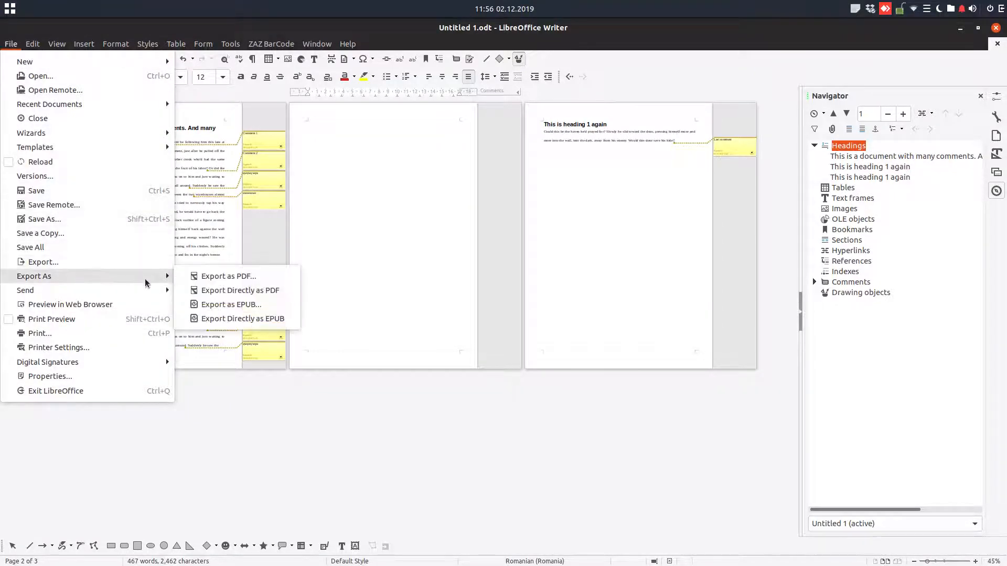
Step: Re-export as Untitled 1.pdf with automatically inserted blank pages included
left_click(228, 275)
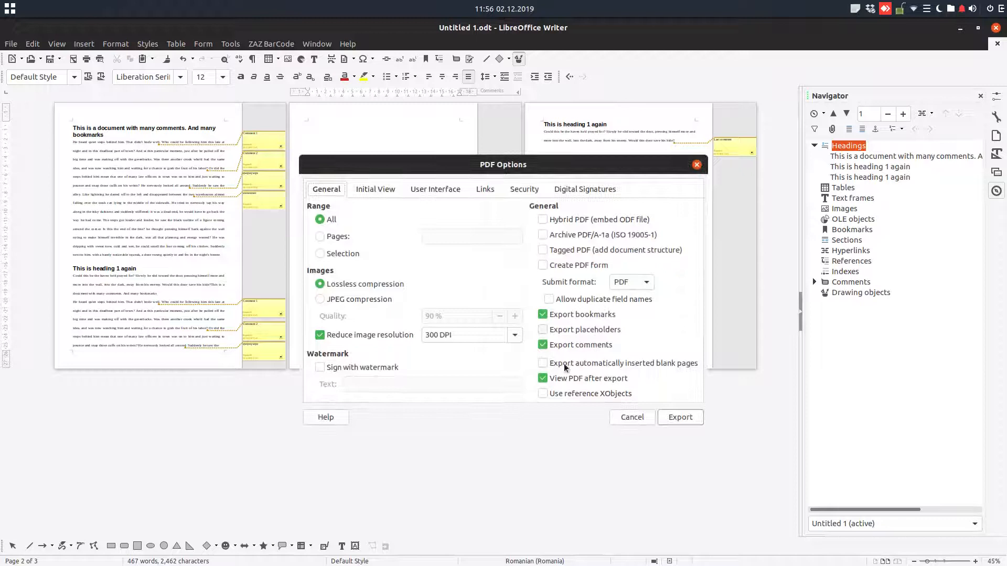
left_click(542, 363)
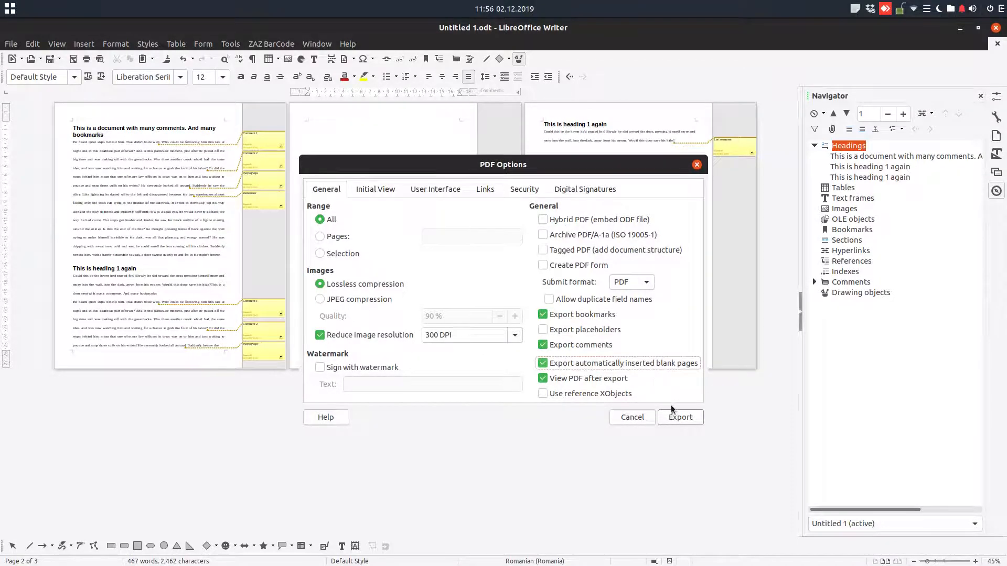
left_click(680, 417)
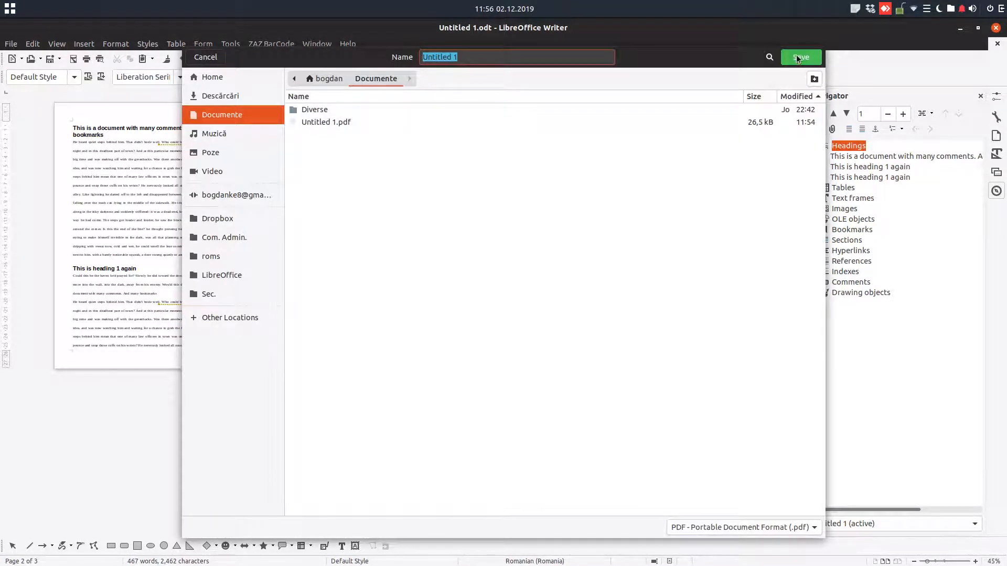
left_click(800, 57)
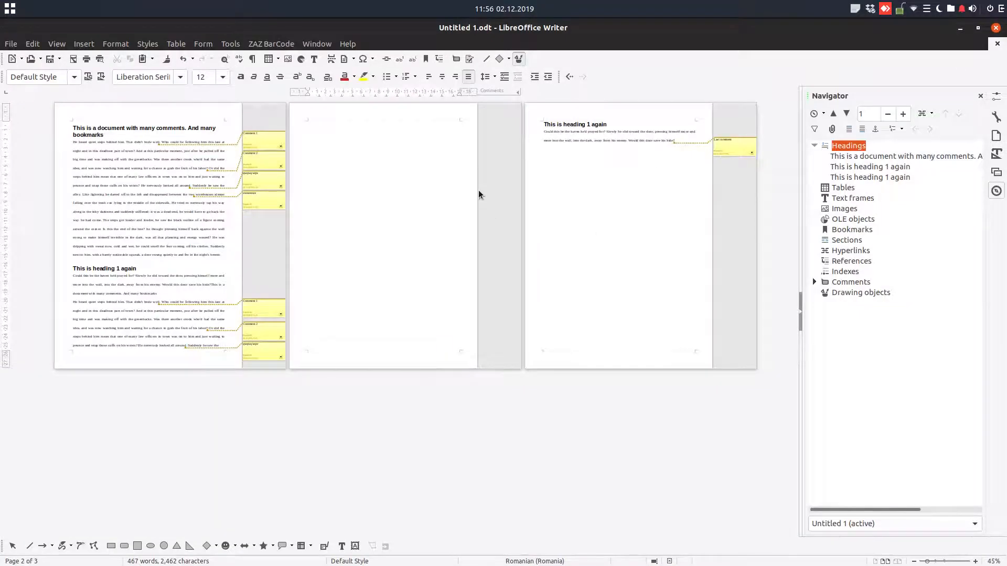
left_click(70, 58)
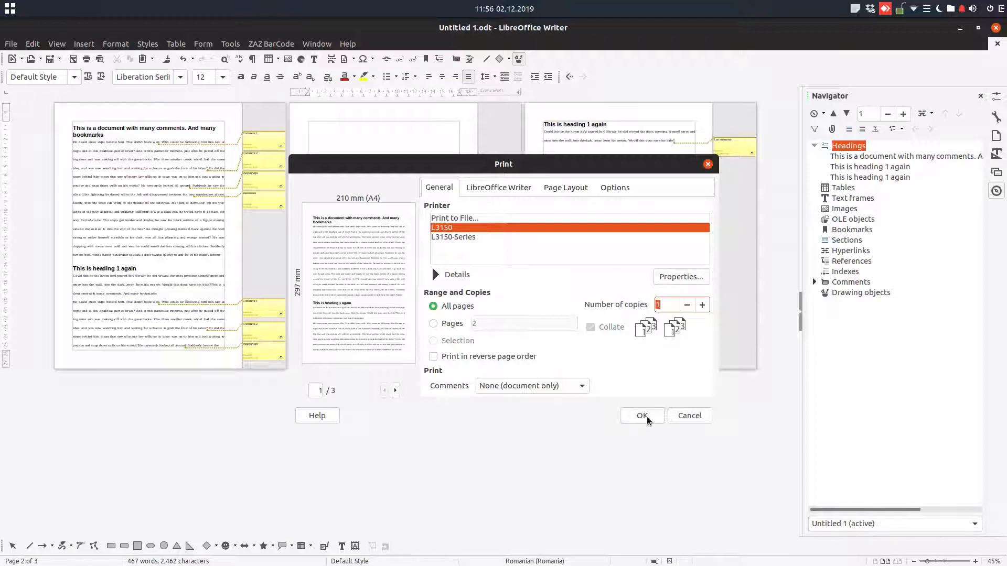
Step: Export the PDF again with blank pages and view-after-export, saving under the existing name
left_click(11, 44)
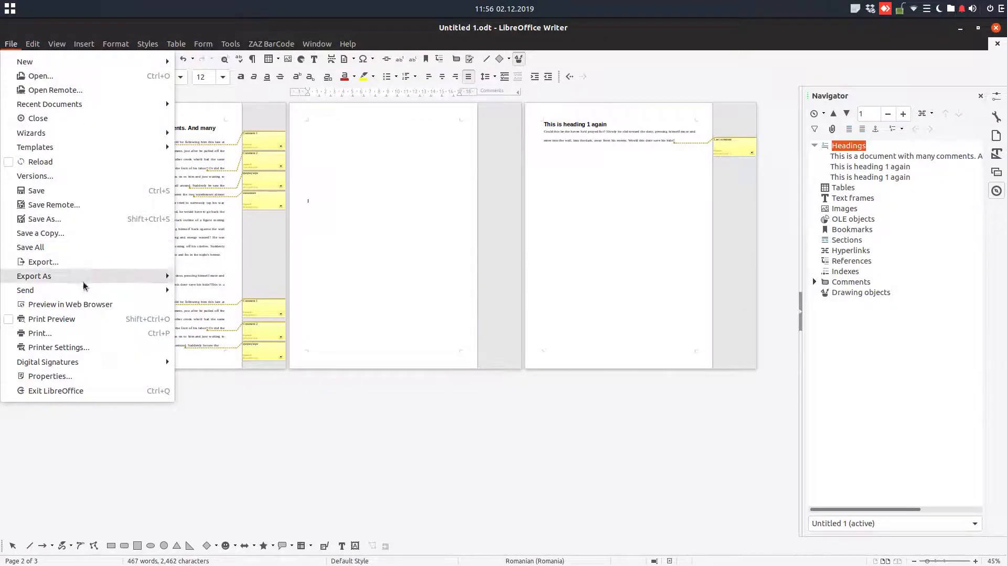
left_click(33, 276)
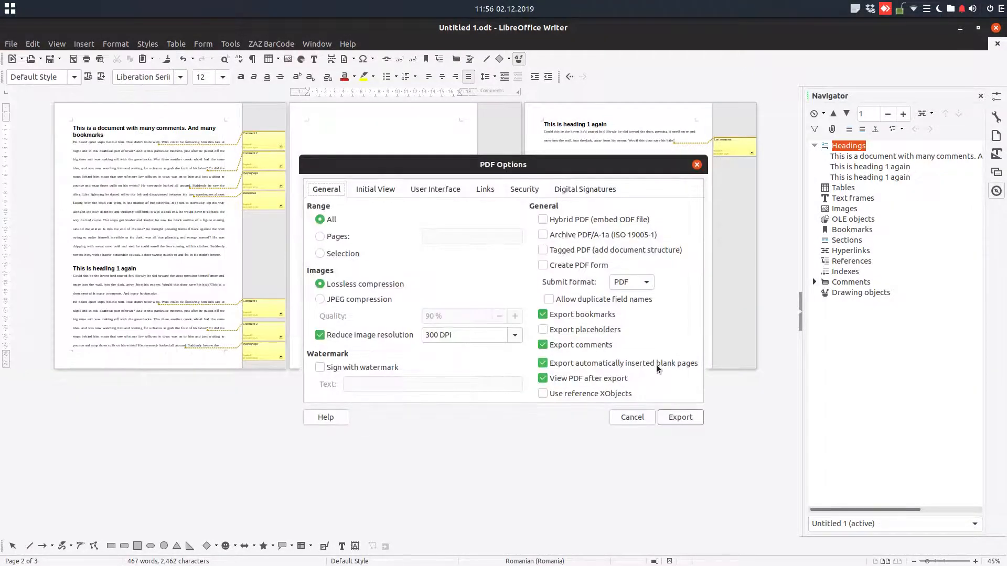
left_click(680, 417)
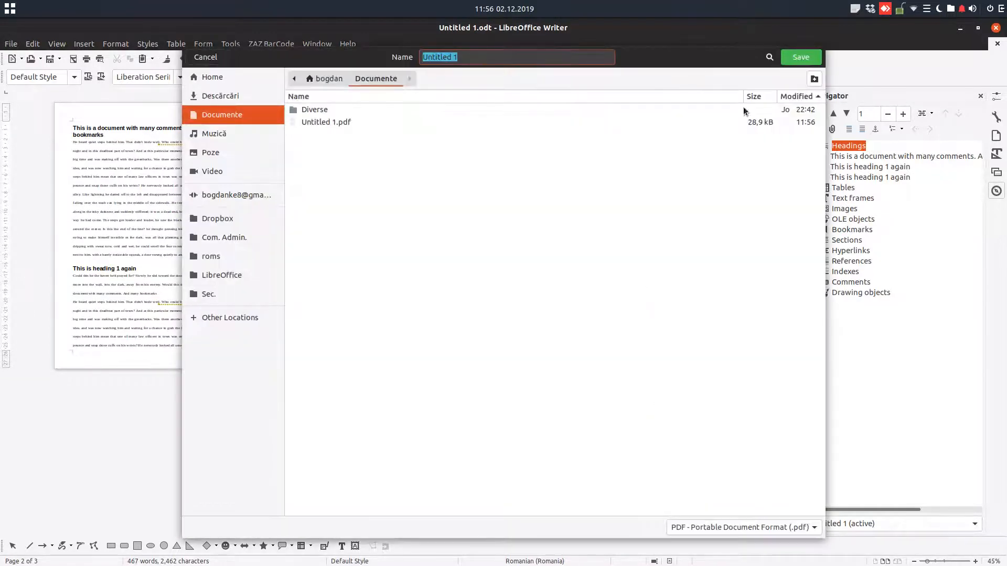
left_click(205, 57)
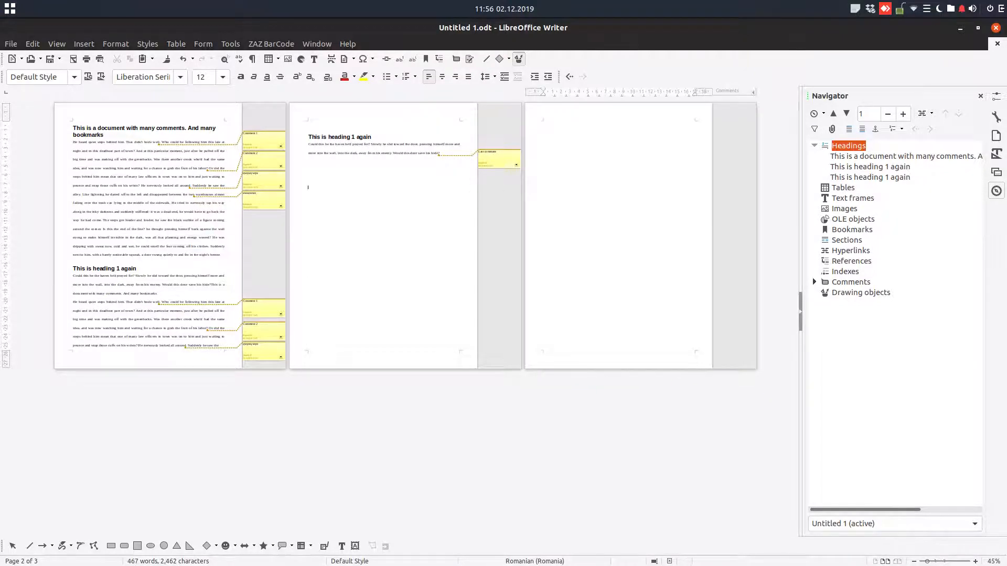
Step: Re-export without inserted blank pages, replace Untitled 1.pdf, and close the viewer
left_click(10, 43)
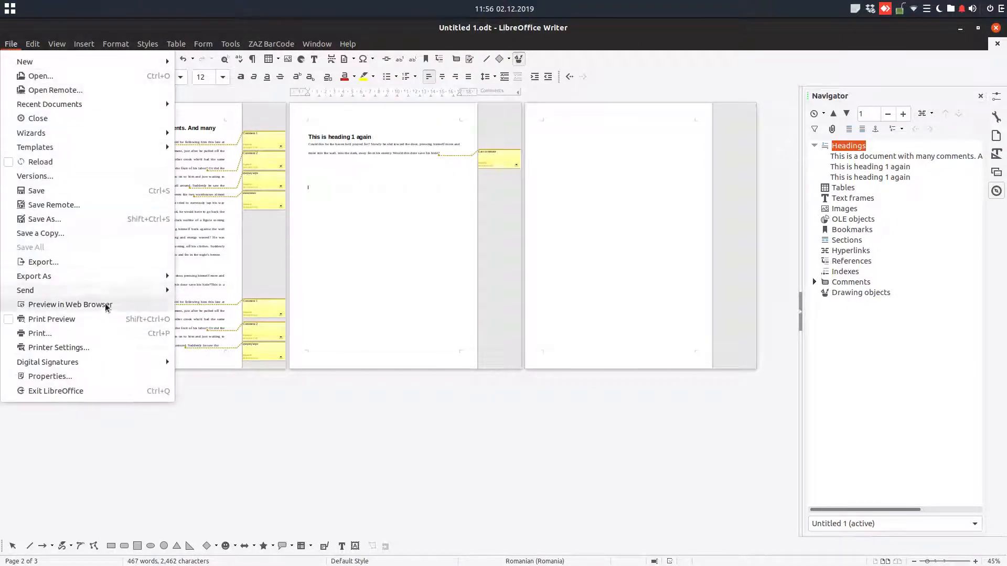
left_click(40, 262)
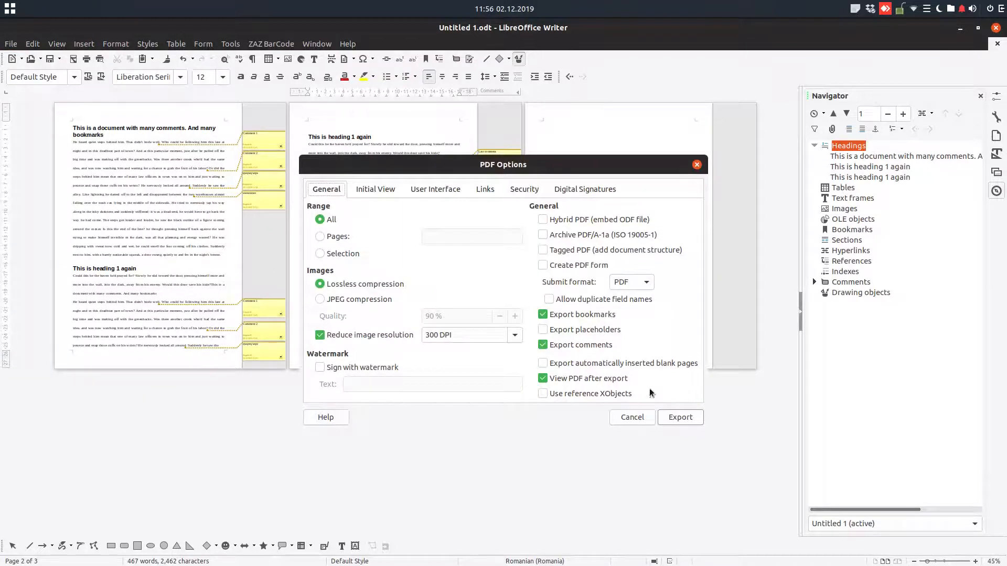
left_click(679, 418)
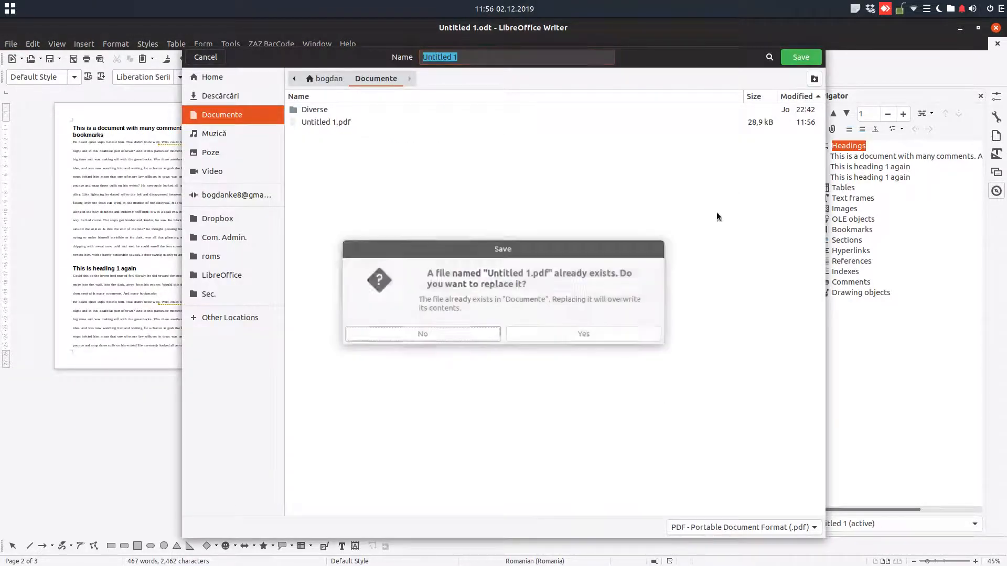
left_click(581, 334)
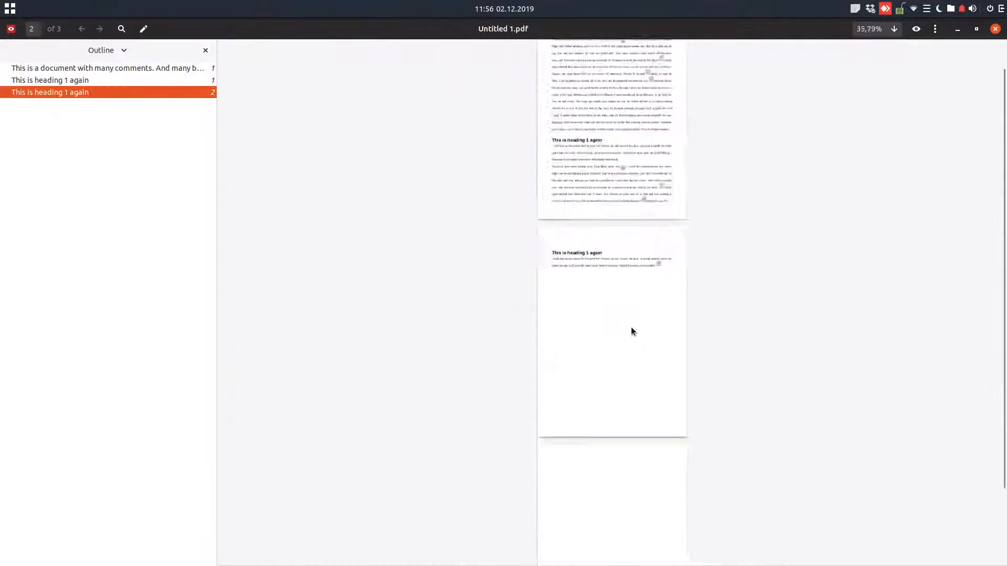
left_click(893, 28)
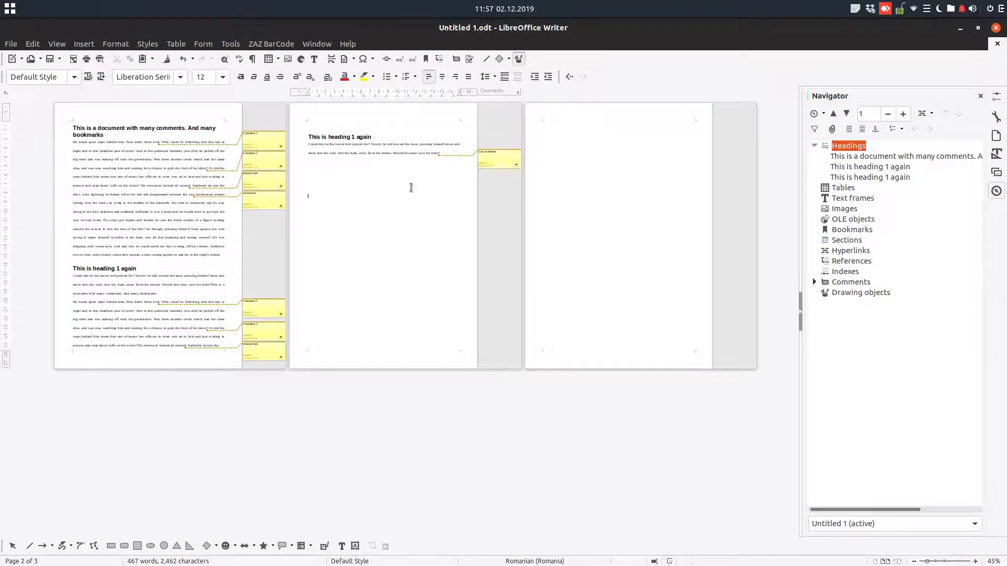
Step: Reopen the PDF export options and tick 'Export automatically inserted blank pages'
left_click(10, 44)
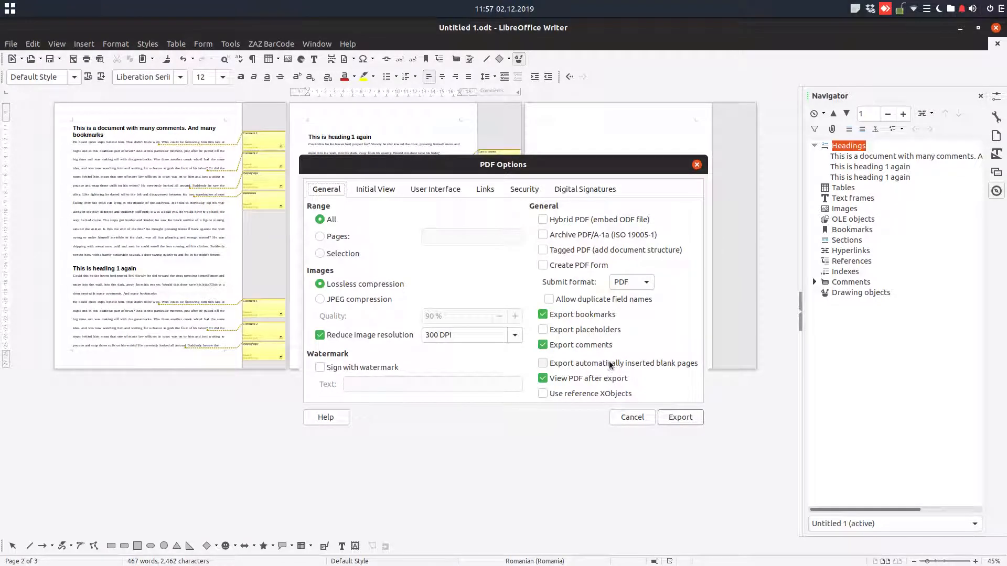
left_click(543, 363)
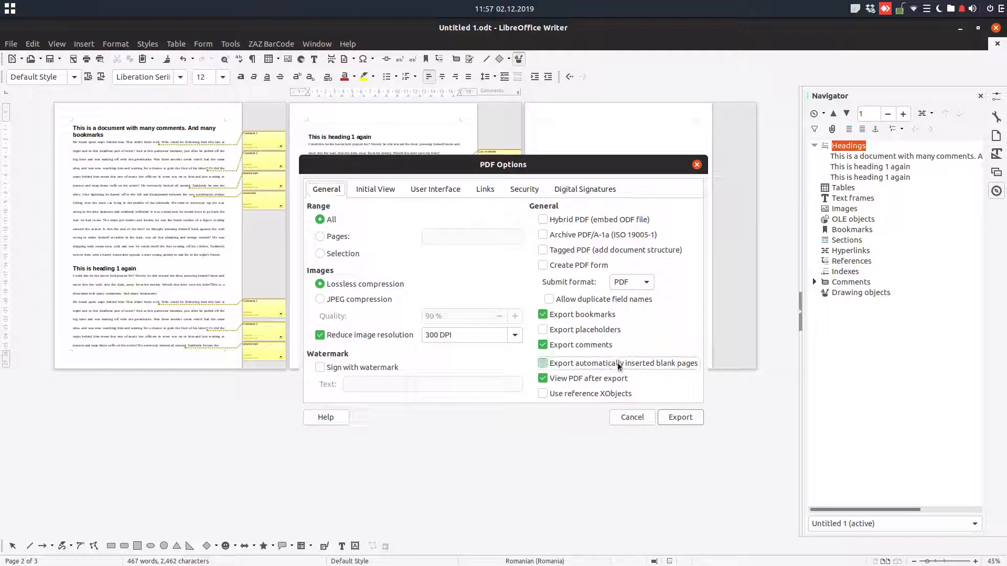
left_click(543, 364)
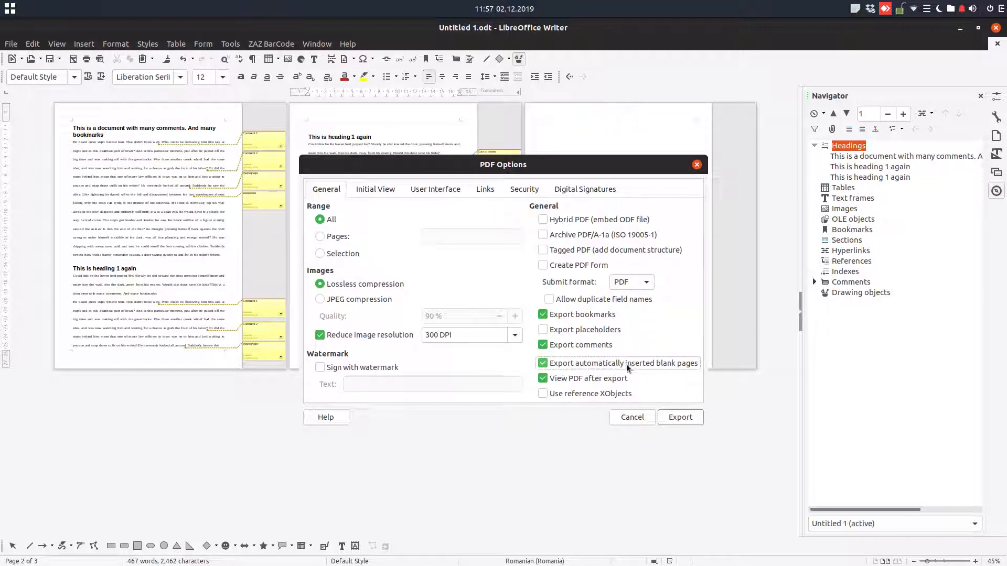
mouse_move(673, 367)
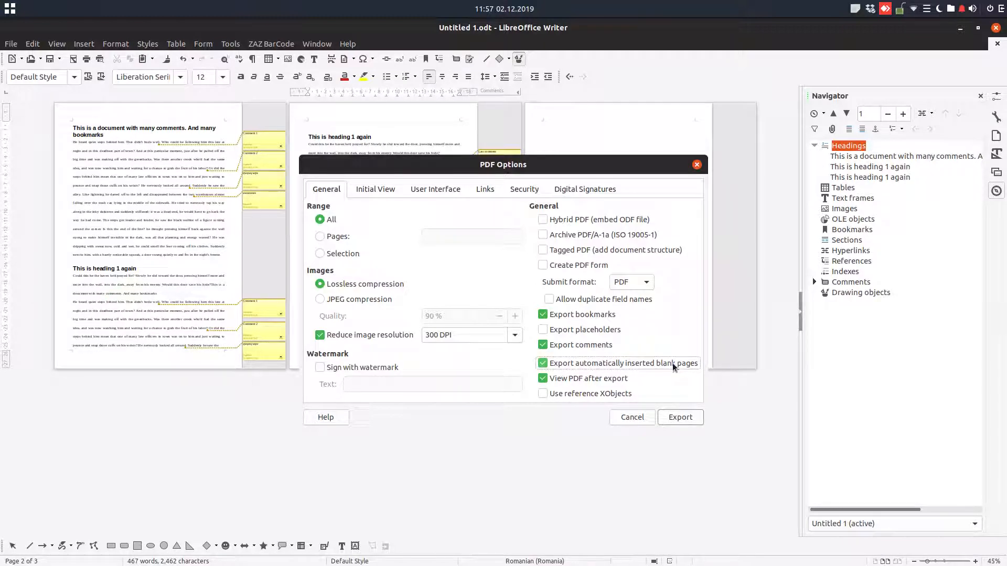
mouse_move(603, 367)
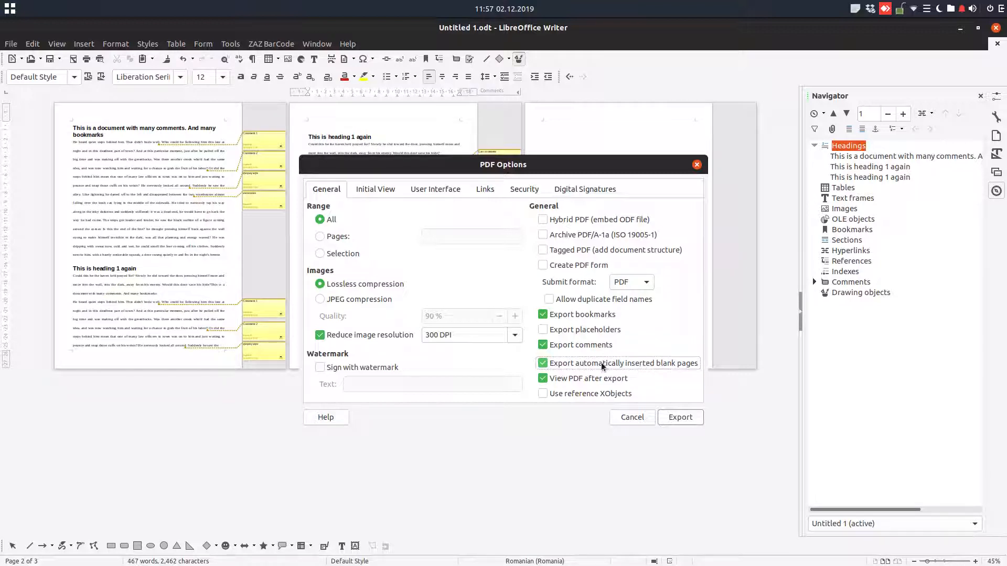
mouse_move(589, 378)
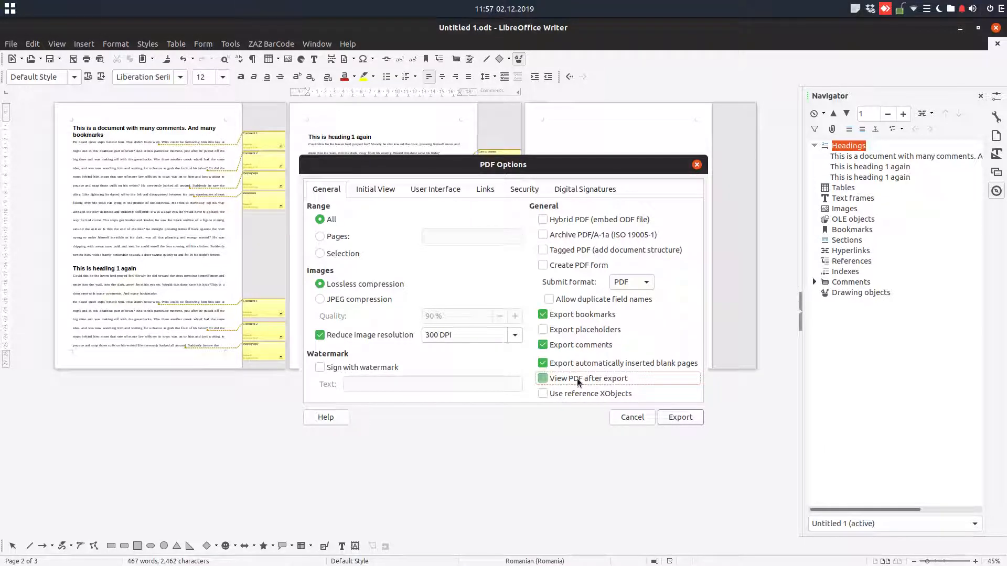
Step: Re-export Untitled 1.pdf with 'View PDF after export' off, overwrite it, and open it from Documente
left_click(543, 378)
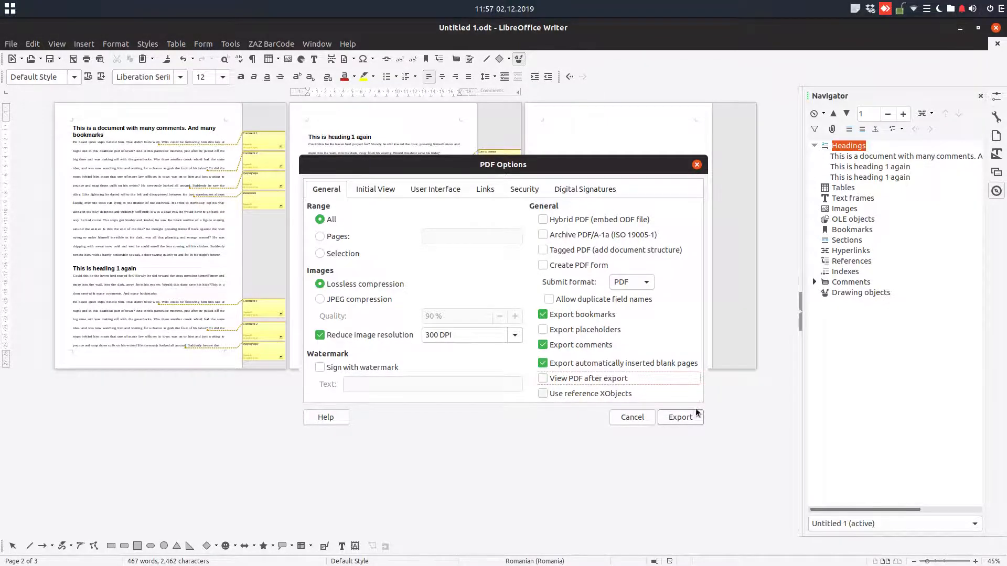
left_click(679, 417)
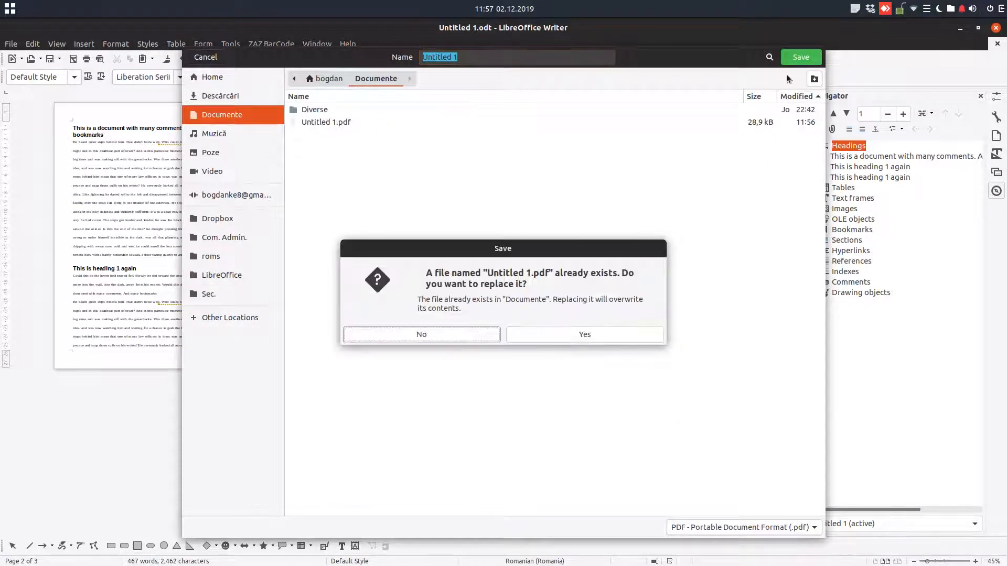
left_click(583, 334)
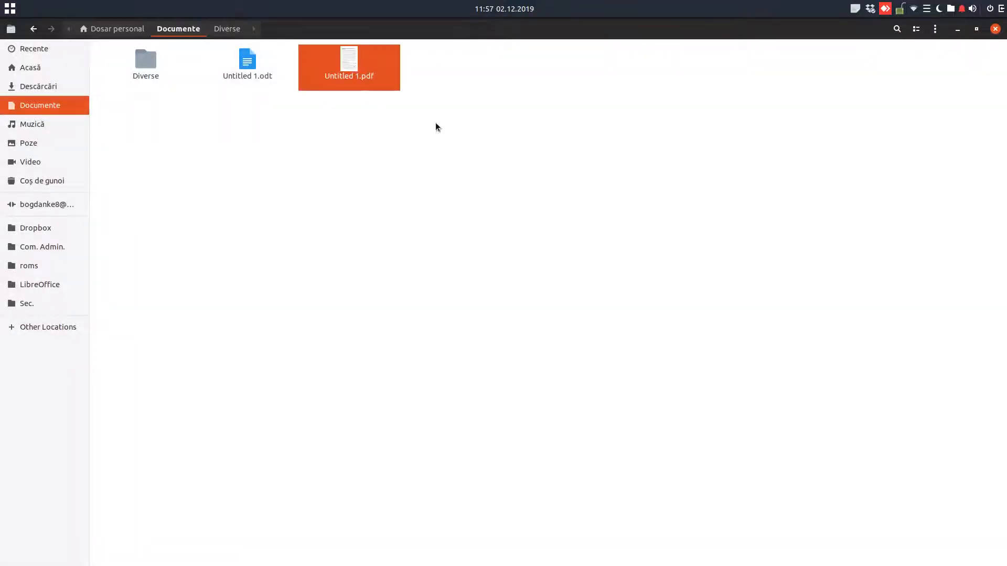
double_click(349, 67)
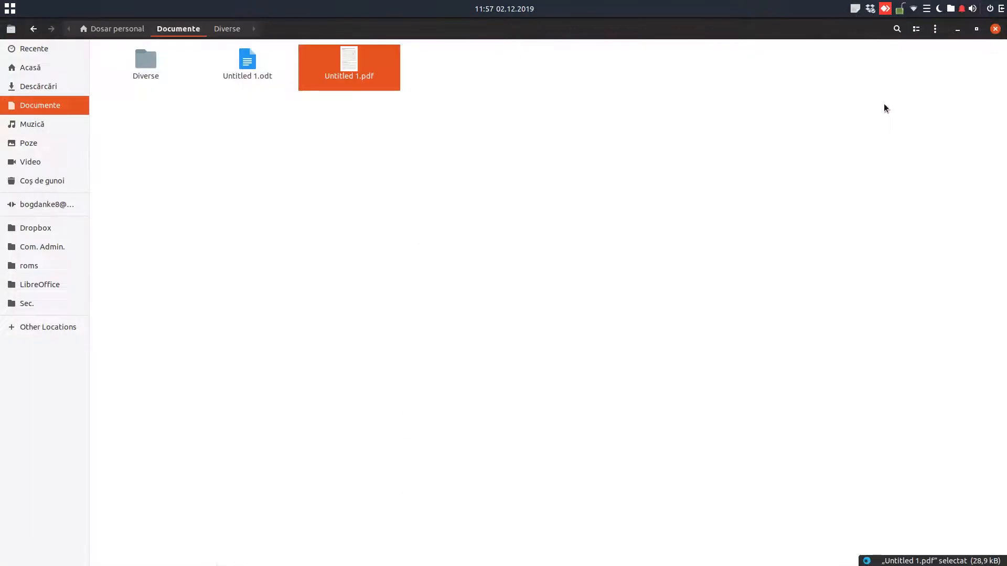
double_click(247, 59)
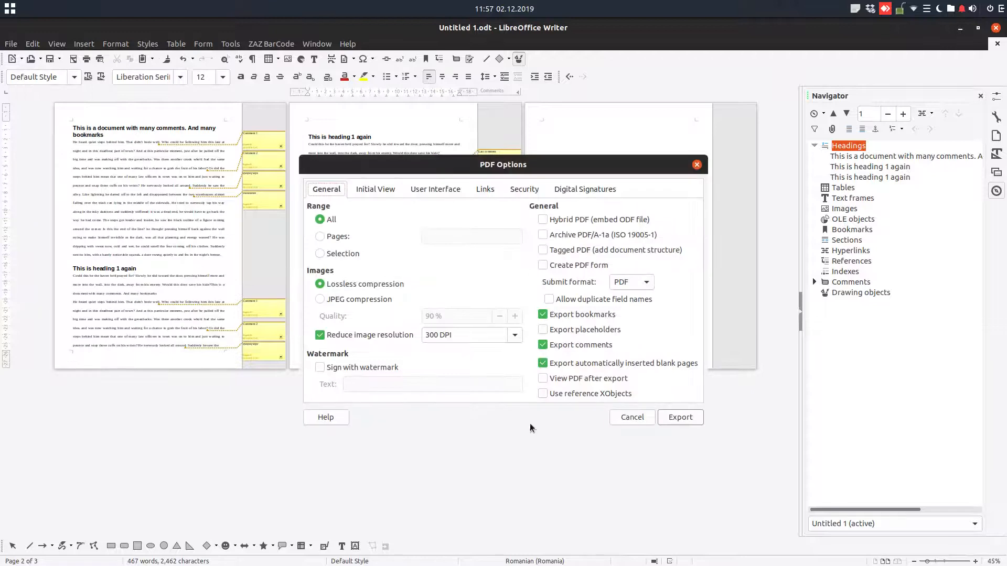
Step: Overwrite Untitled 1.pdf with a fresh export, view the three-page PDF, then close the viewer
left_click(680, 417)
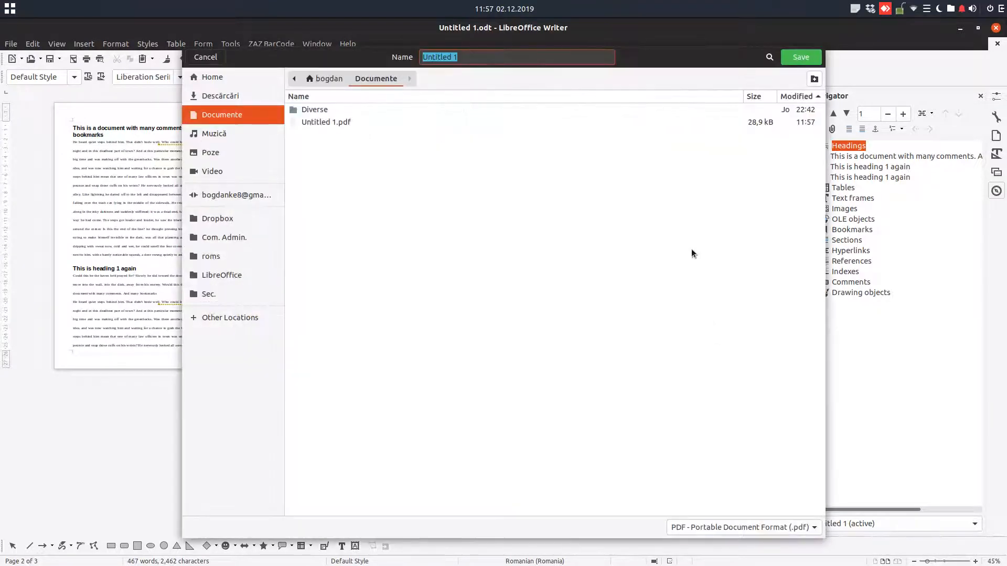
left_click(799, 57)
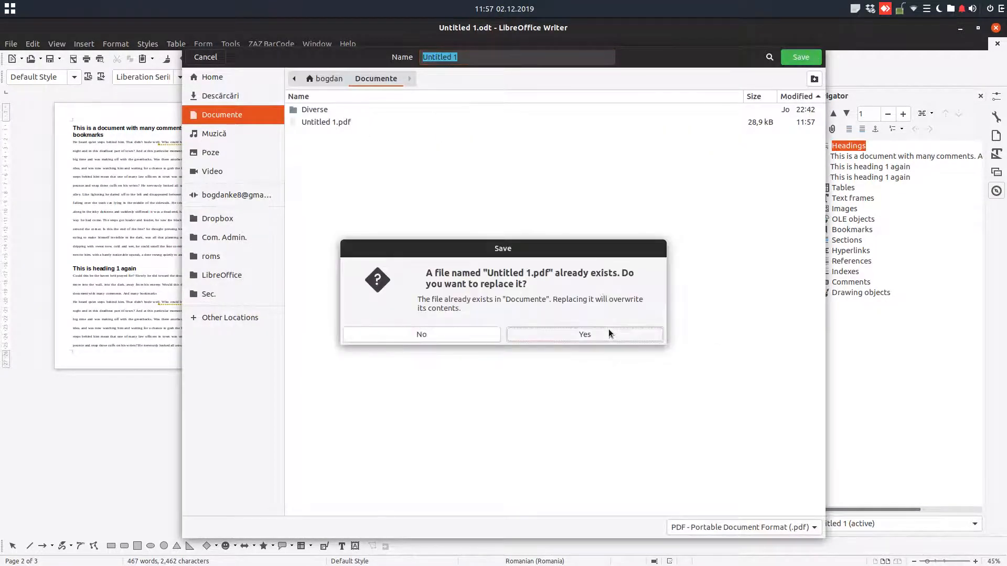
left_click(584, 334)
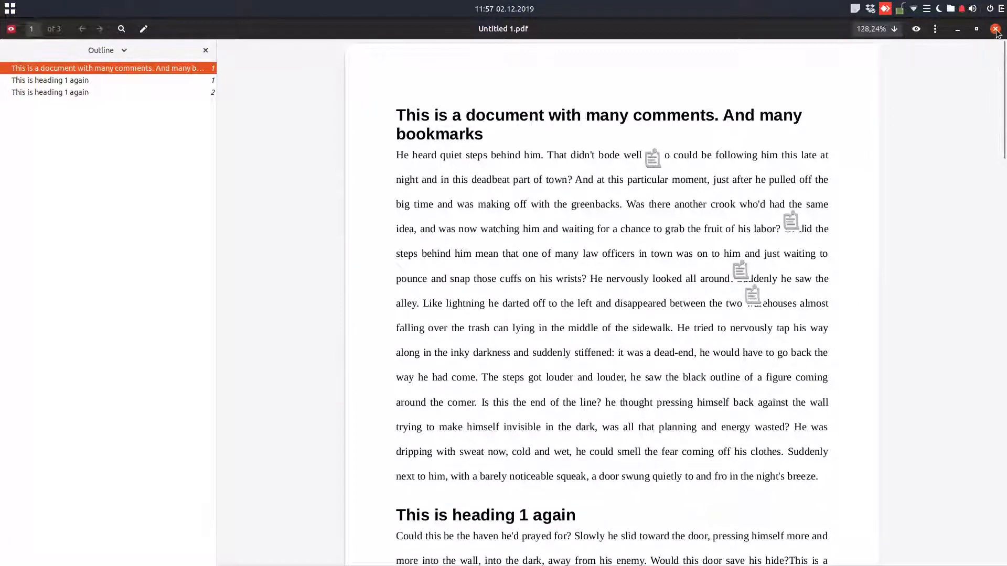
left_click(997, 29)
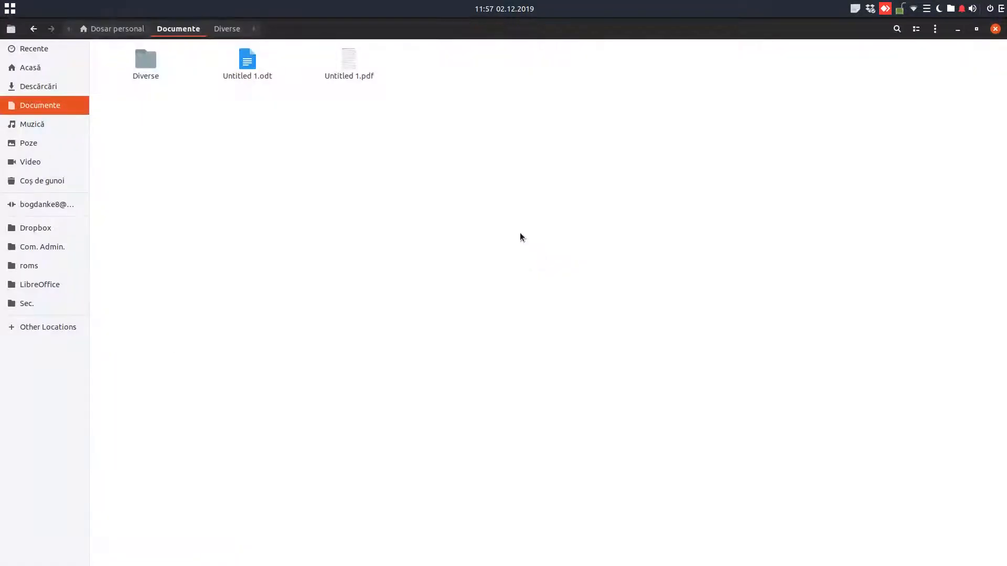
double_click(247, 59)
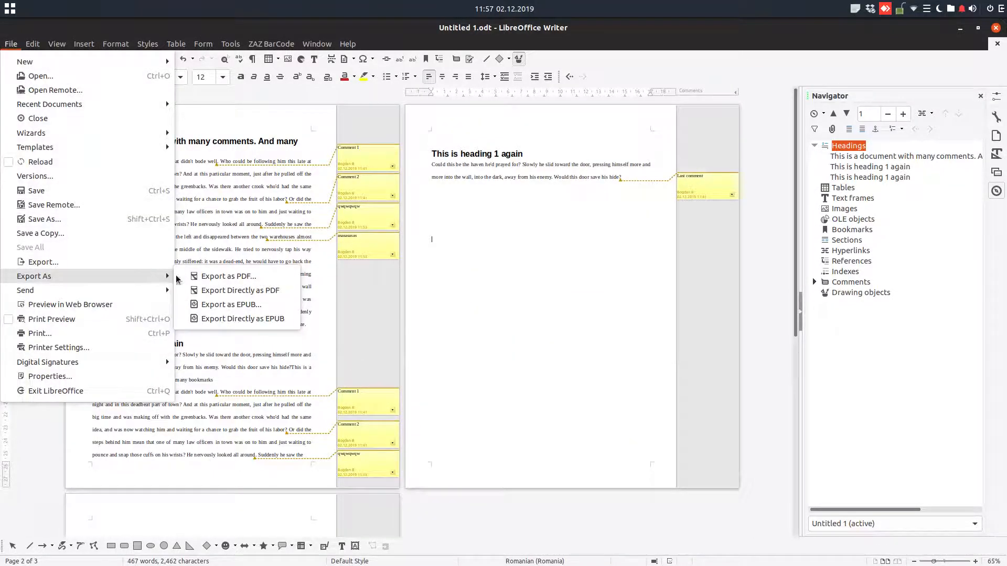
Step: Browse the PDF options' Initial View, User Interface and Digital Signatures tabs without changing anything
left_click(229, 276)
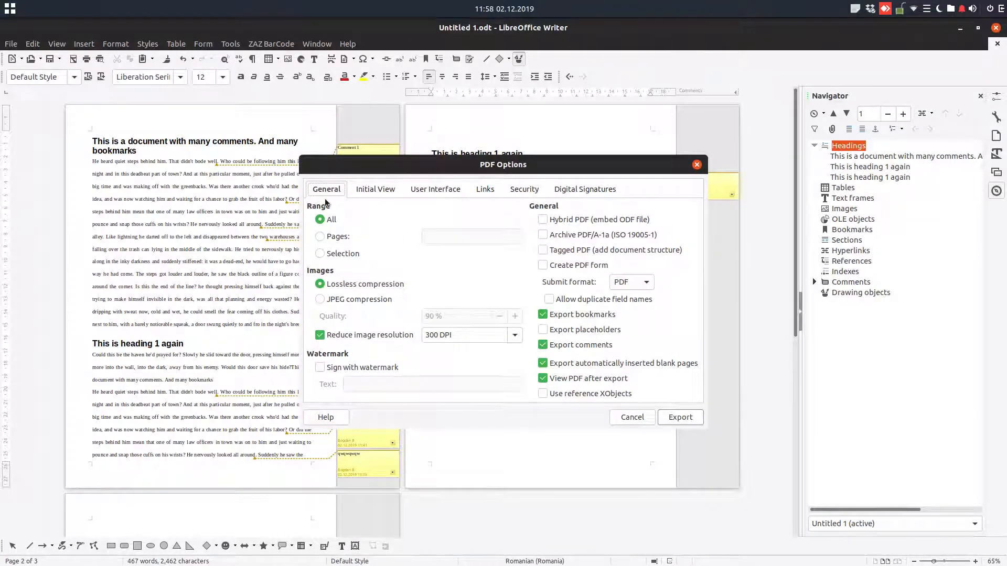
left_click(374, 188)
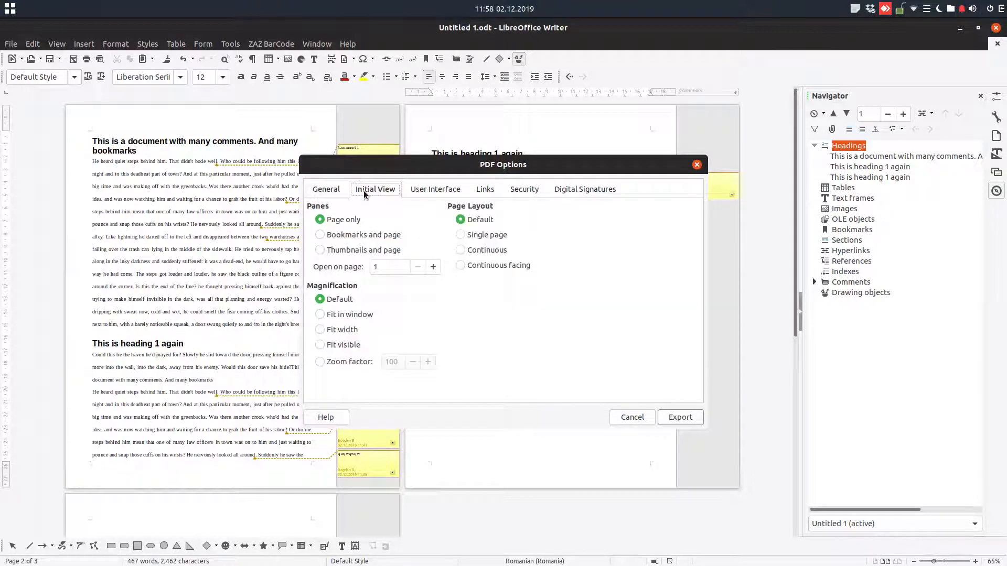
left_click(434, 189)
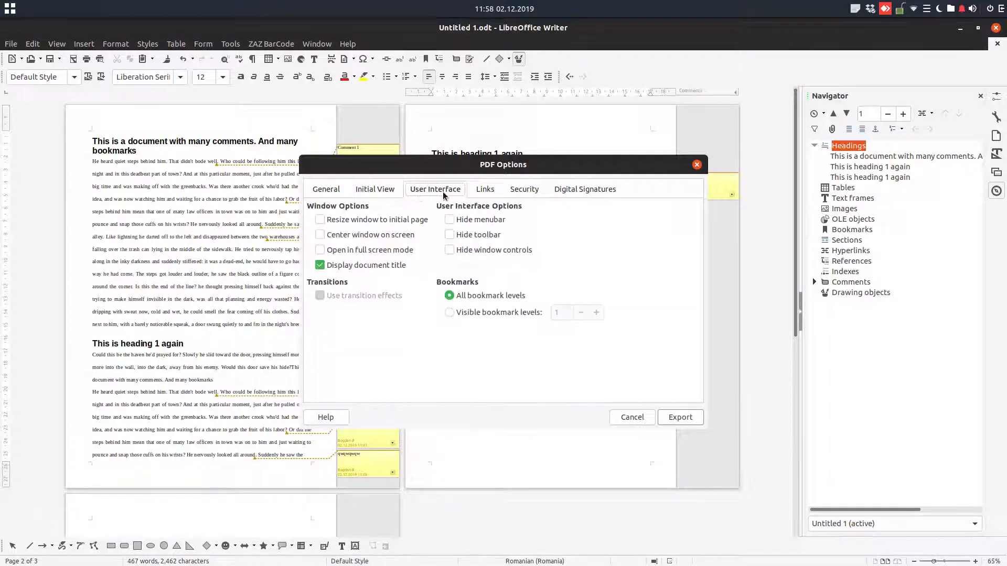
left_click(583, 189)
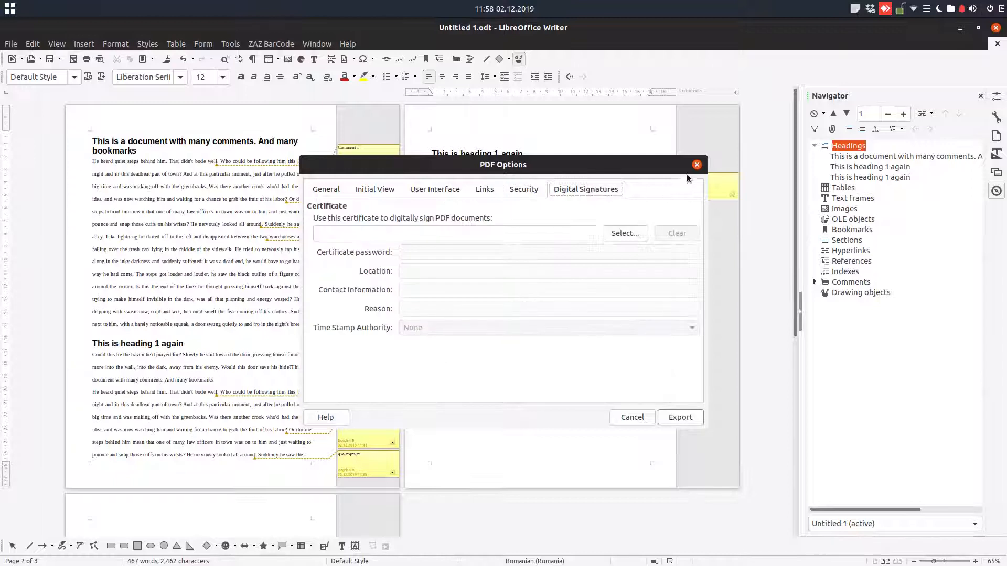